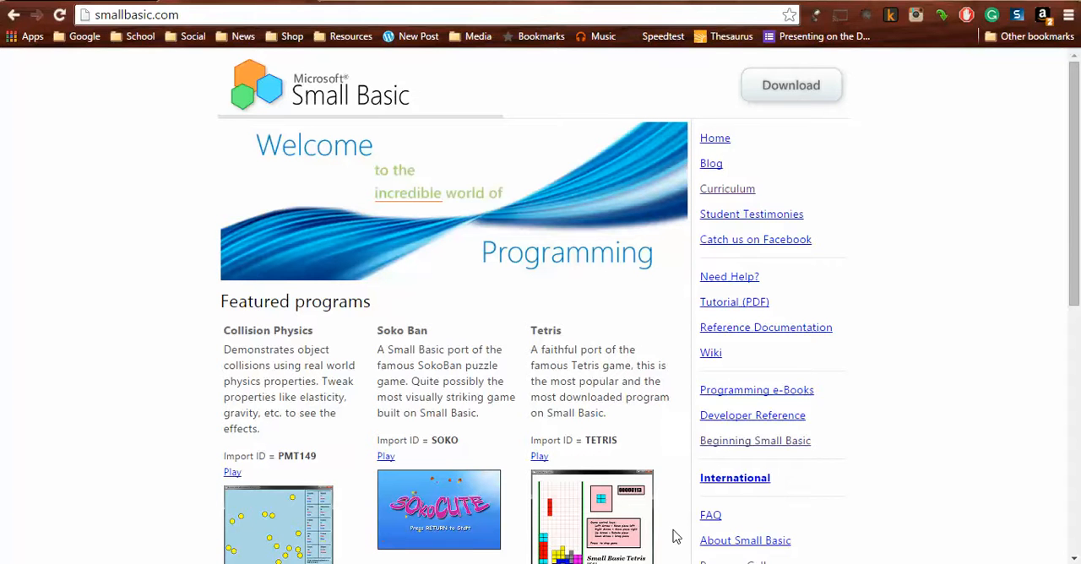
mouse_move(839, 112)
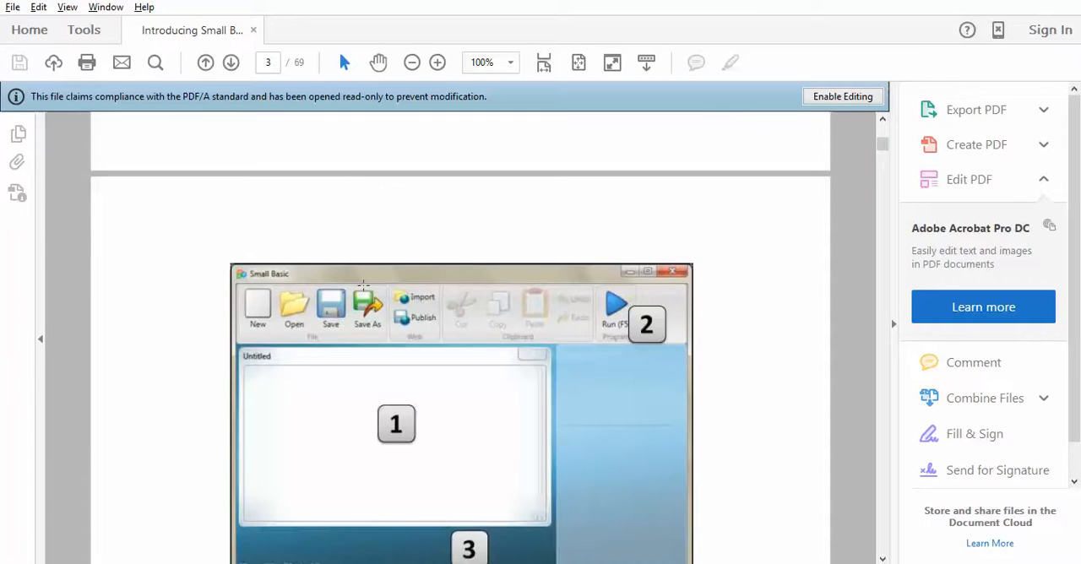
Scroll the Introducing Small Basic PDF past Figure 1 to the Hello World example.
scroll(down, 3)
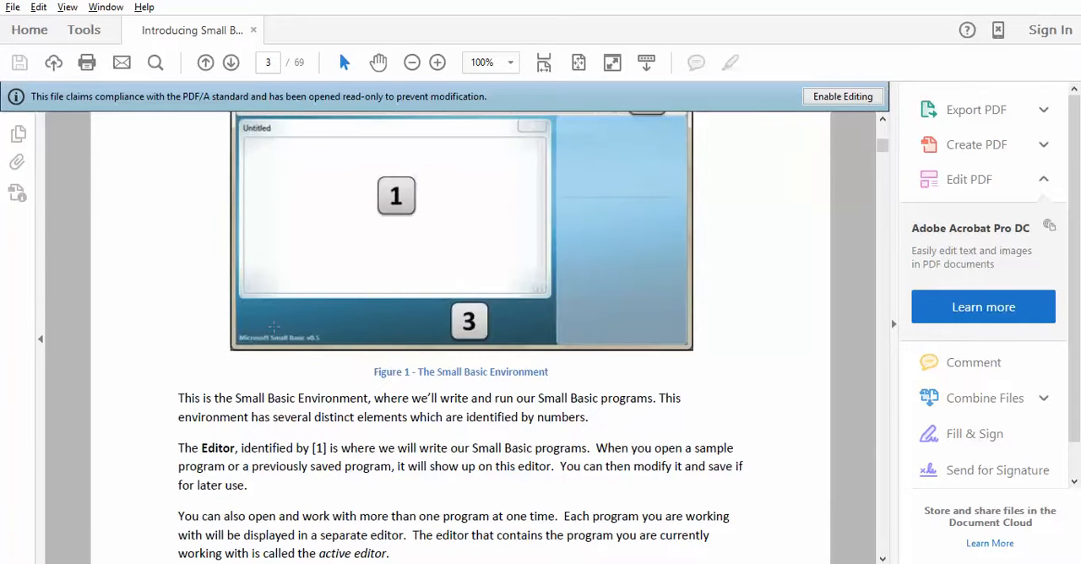
mouse_move(251, 403)
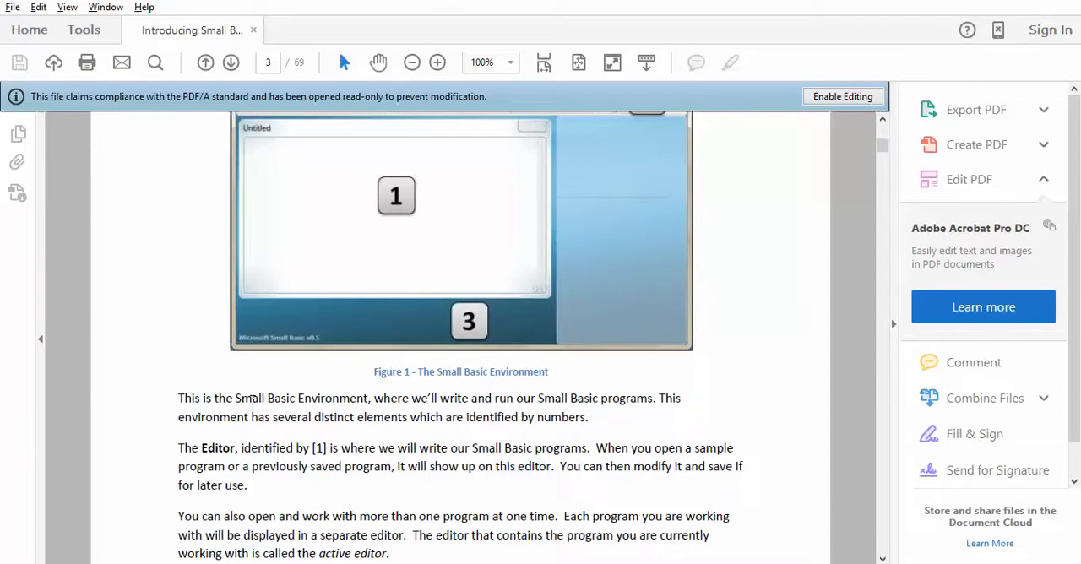
scroll(down, 3)
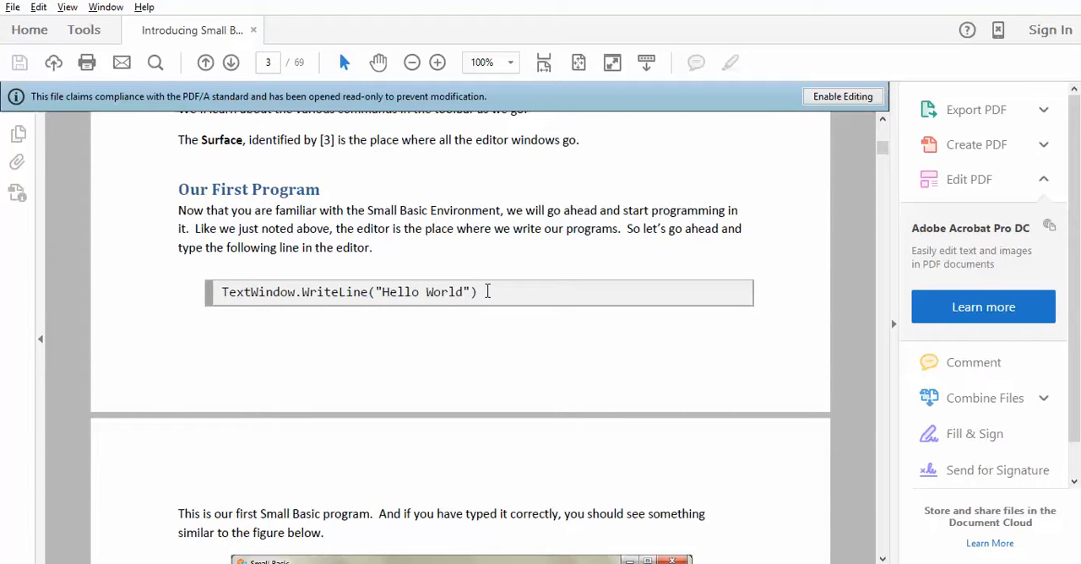
mouse_move(603, 485)
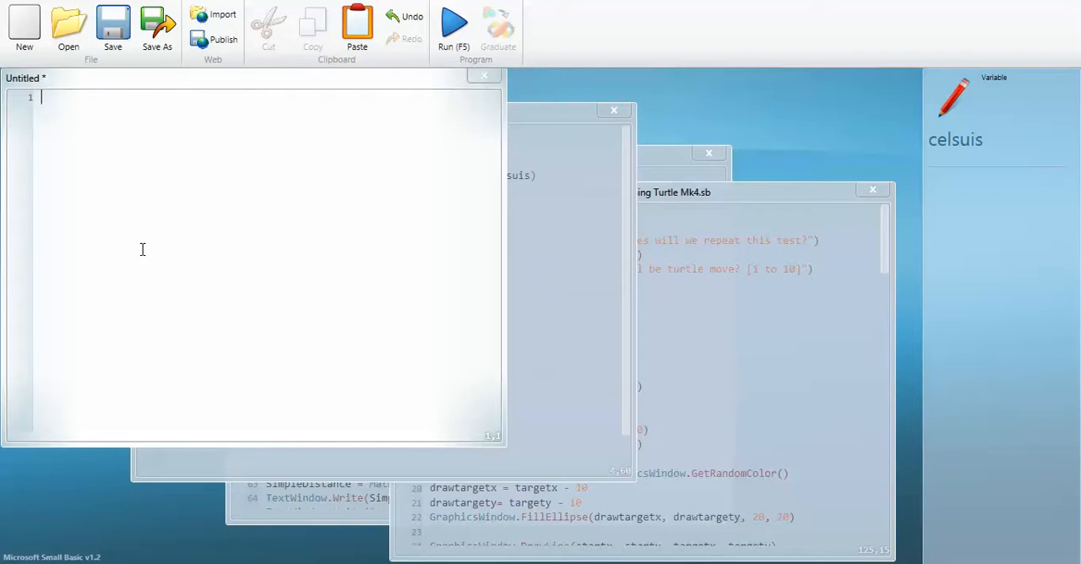
Type TextWindow.WriteLine("Hello, everyone.") with IntelliSense, then delete its closing parenthesis.
text(T)
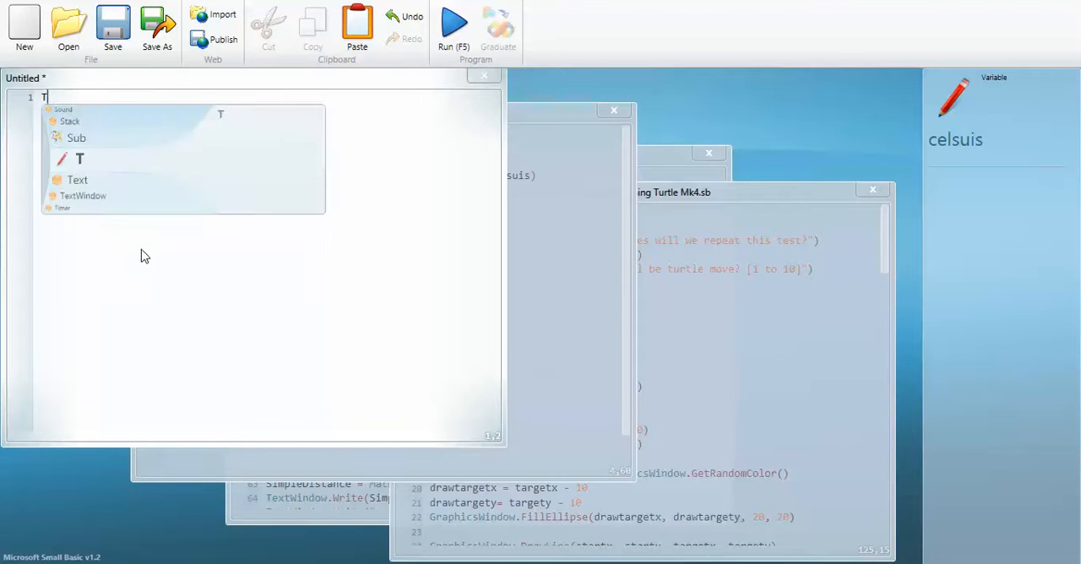
text(extWindow)
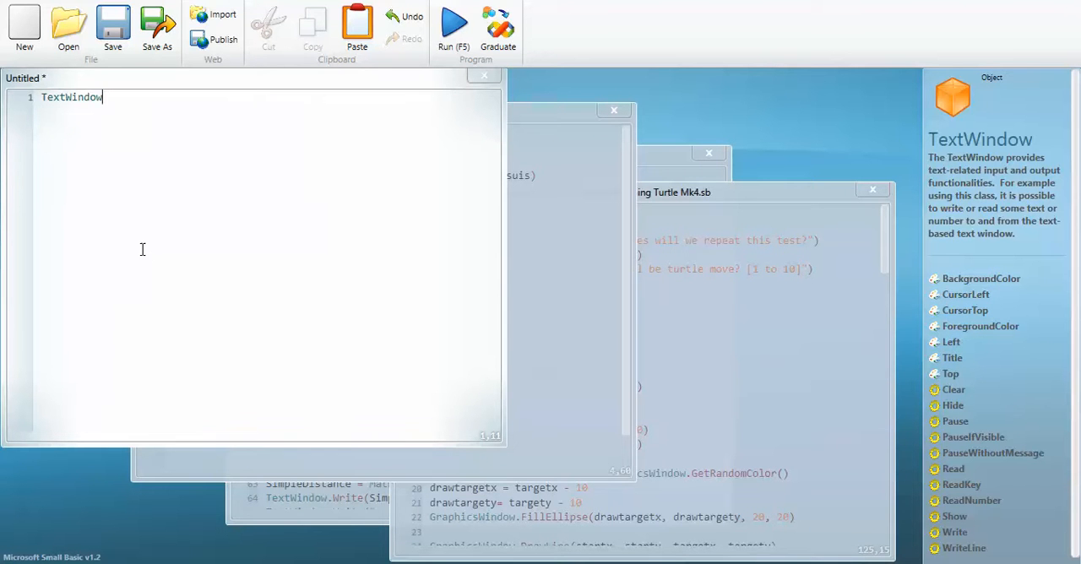
text(.)
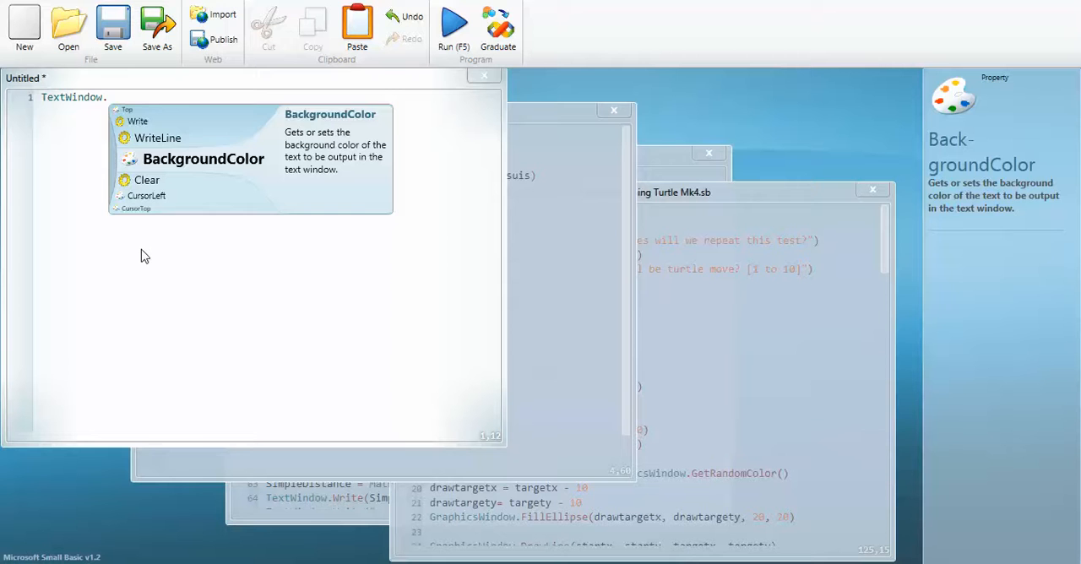
text(WriteLine)
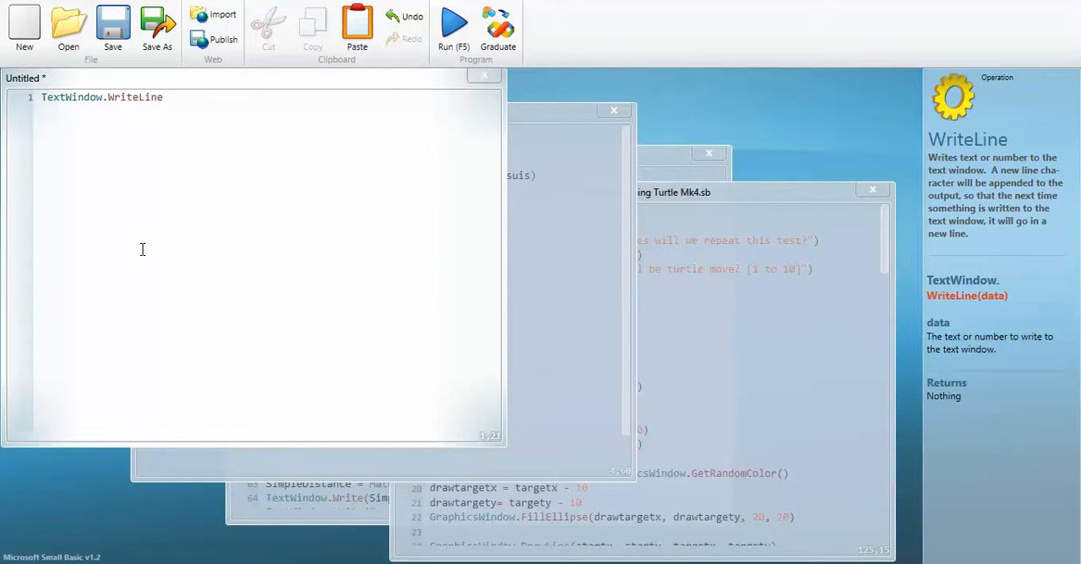
mouse_move(980, 296)
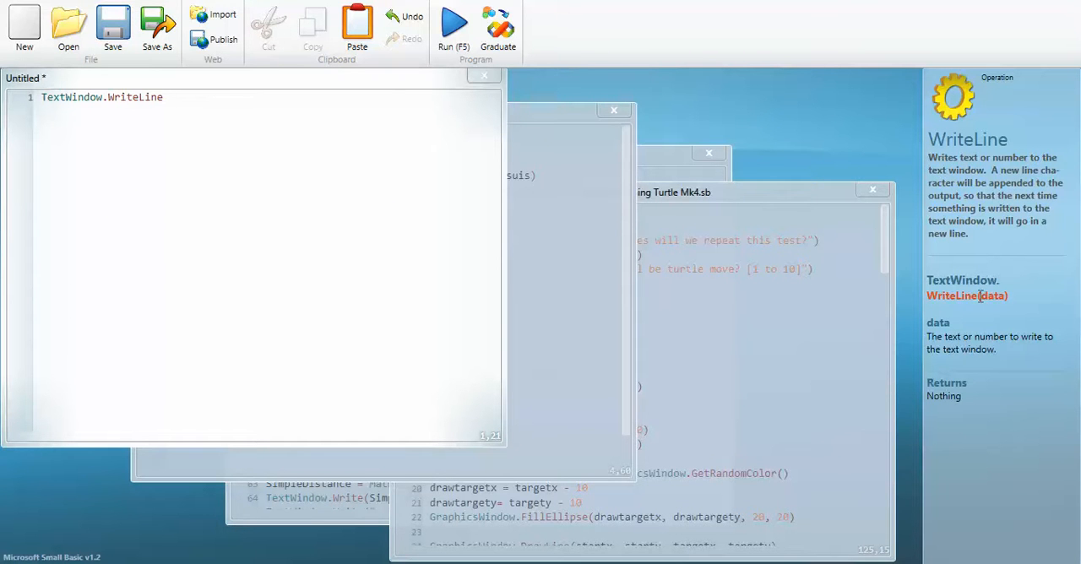
mouse_move(983, 295)
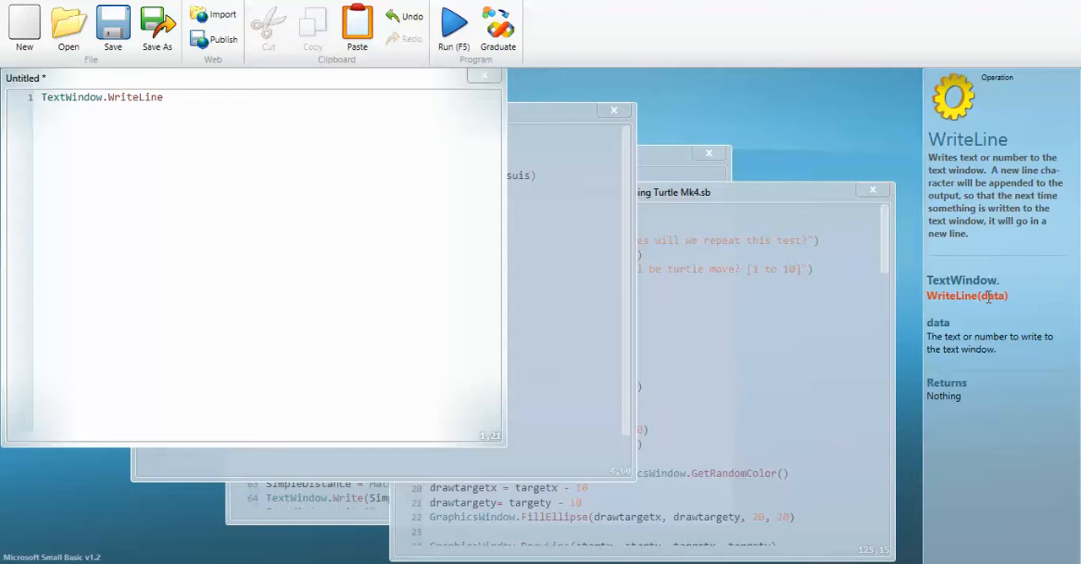
mouse_move(341, 101)
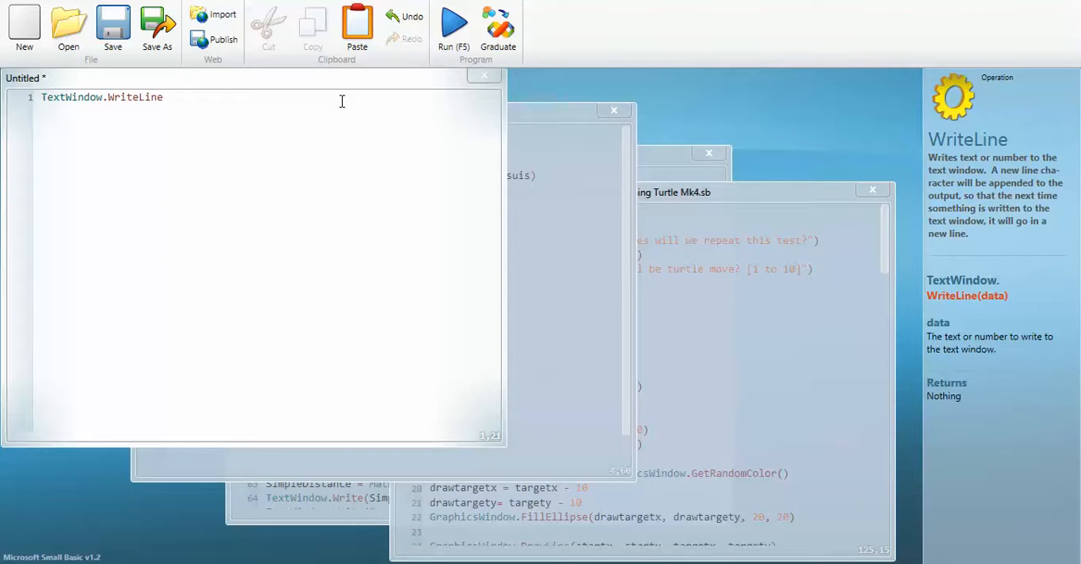
text(()
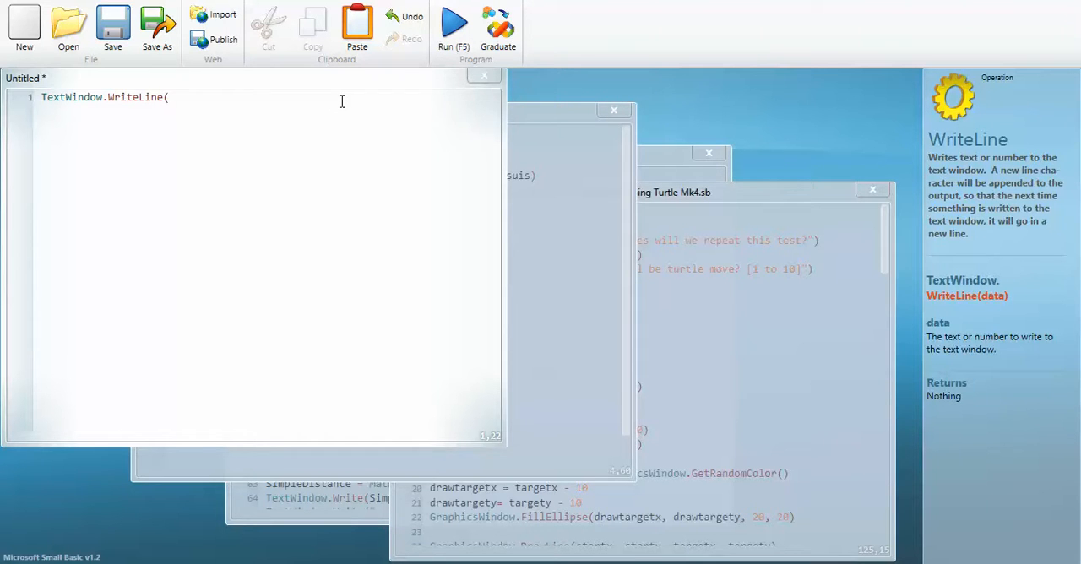
text(")
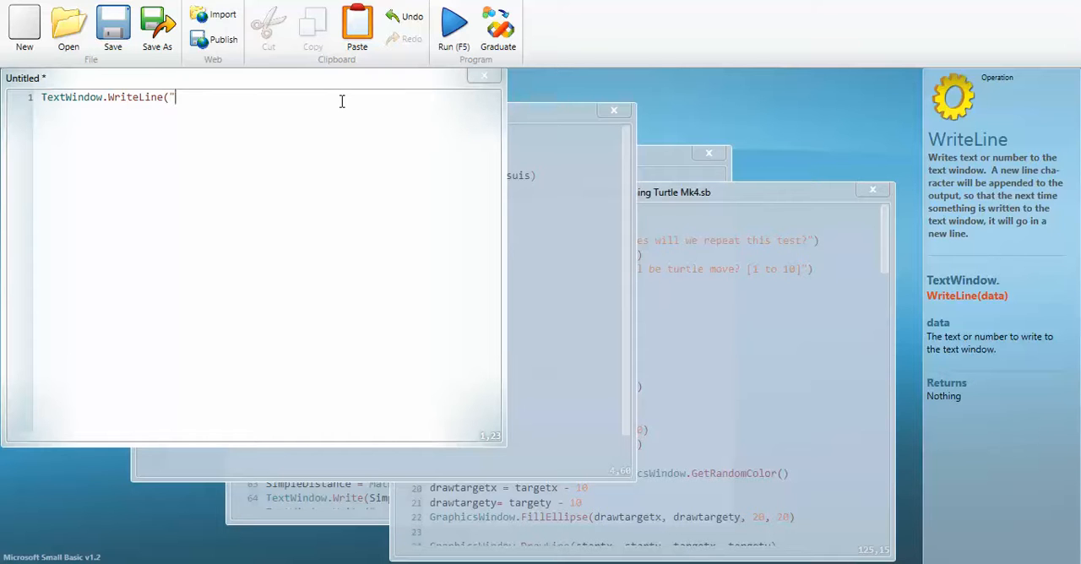
text(Hello, e)
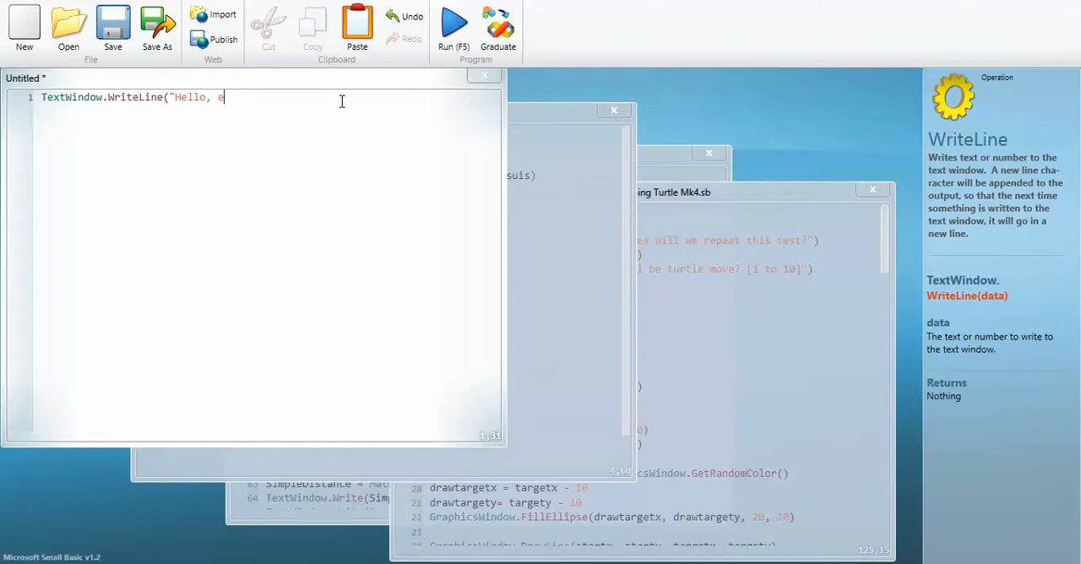
text(veryone)
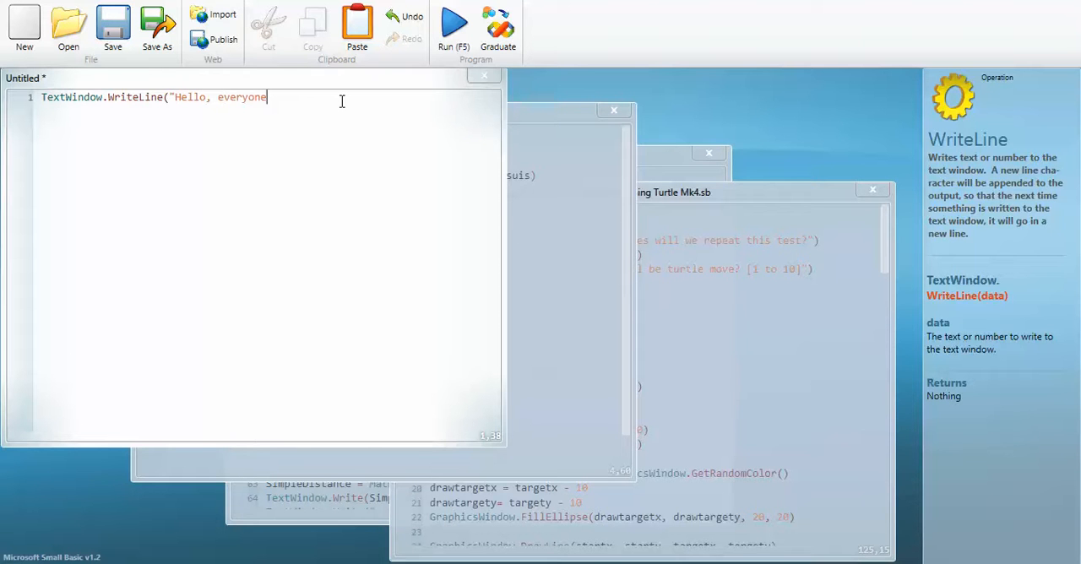
text(."))
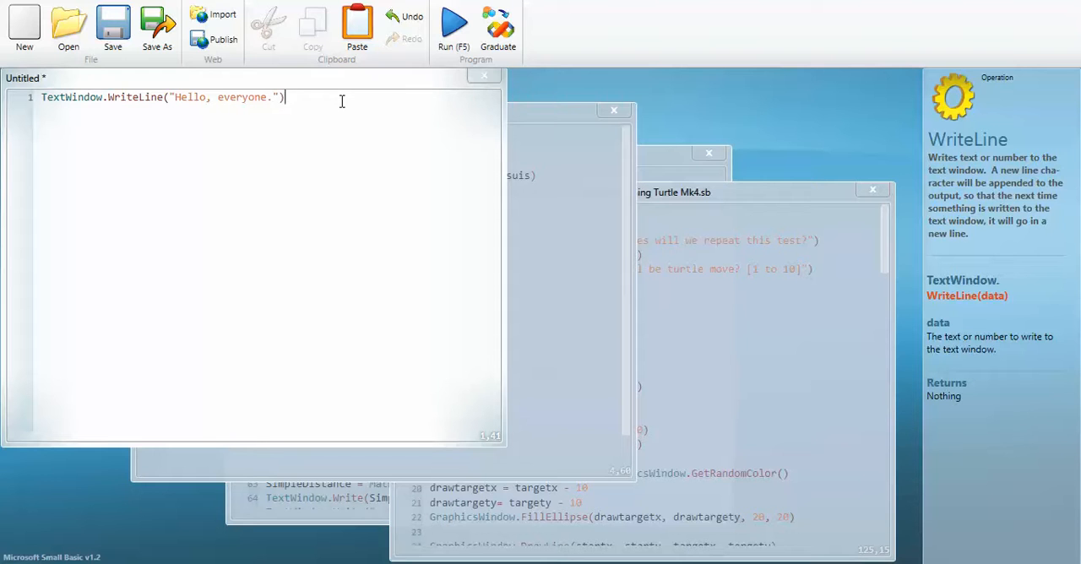
key(Backspace)
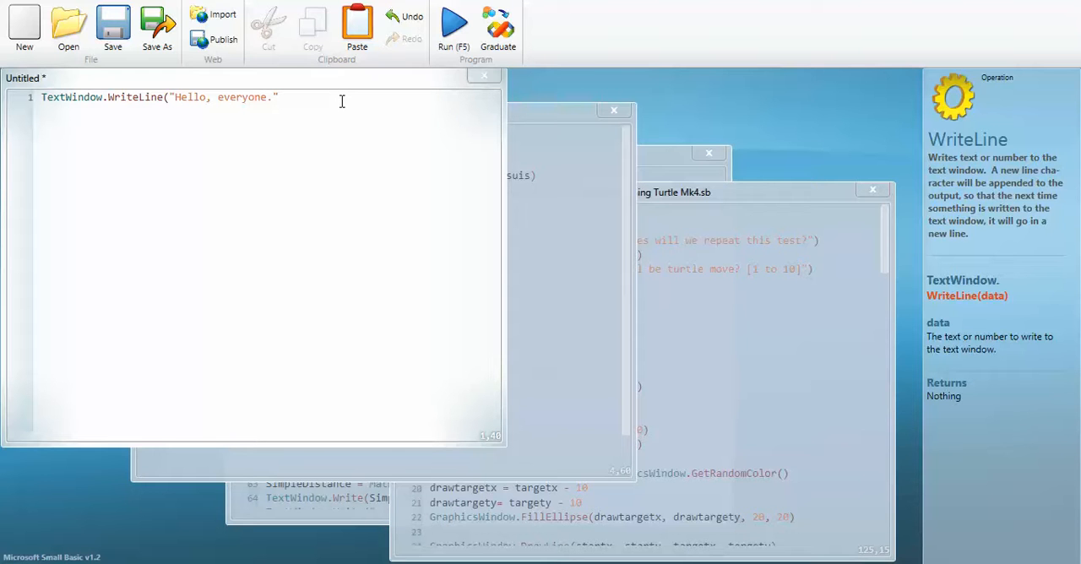
mouse_move(123, 163)
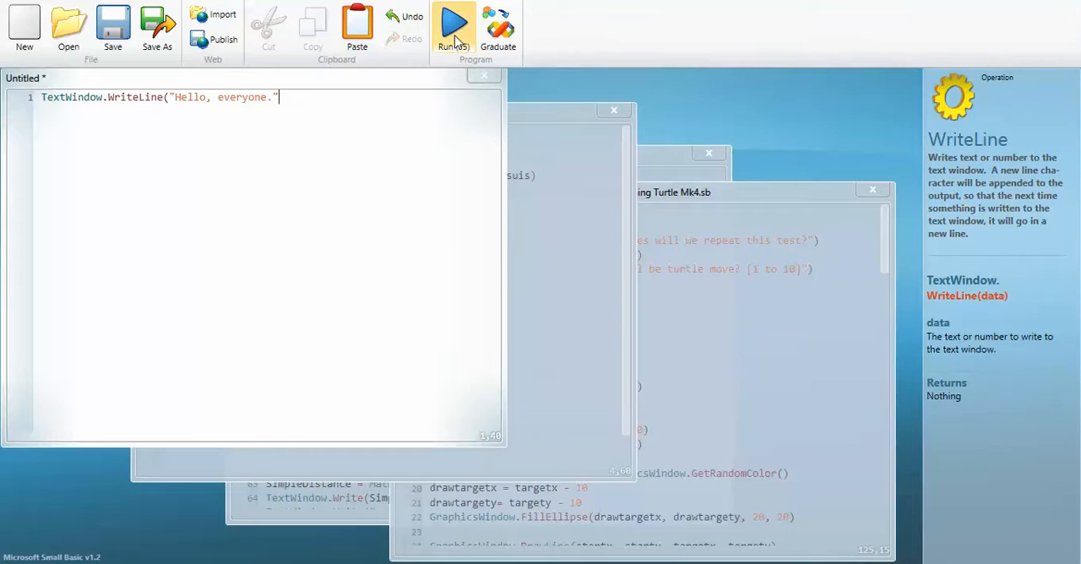
Run the program, add the missing ')' to line 1, and run it again.
click(453, 25)
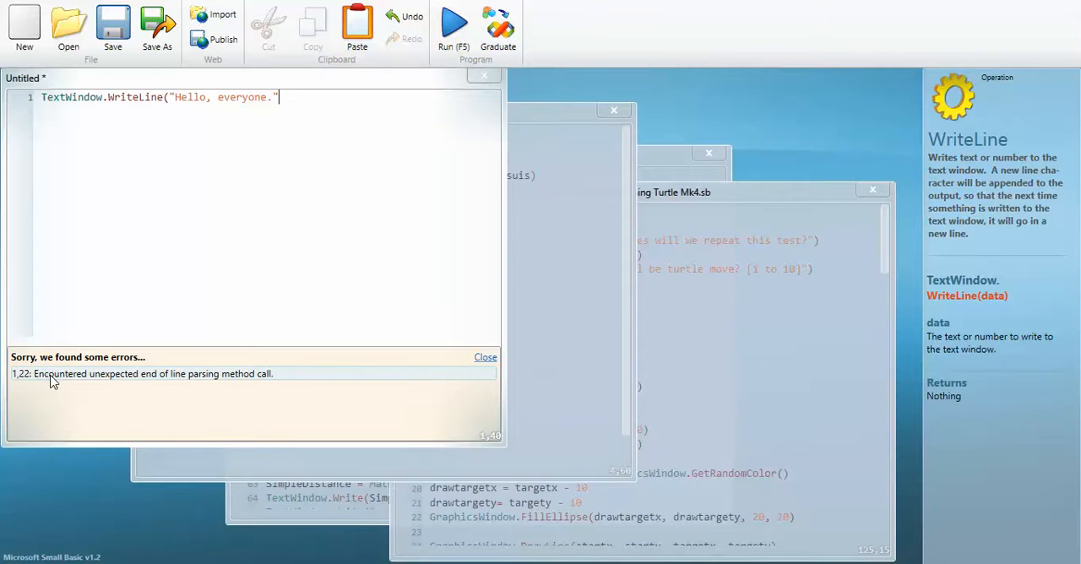
mouse_move(39, 381)
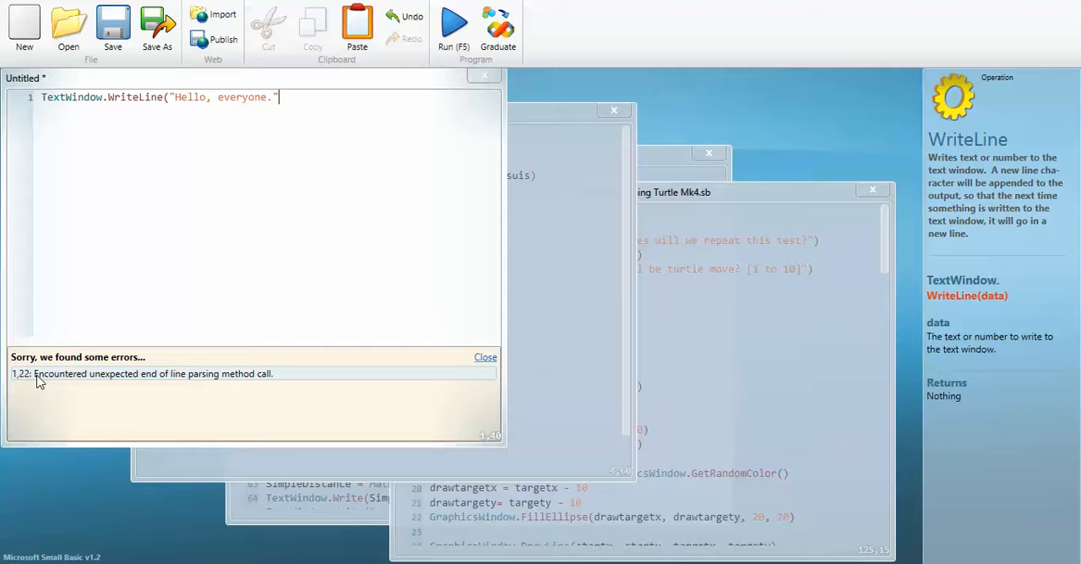
mouse_move(190, 386)
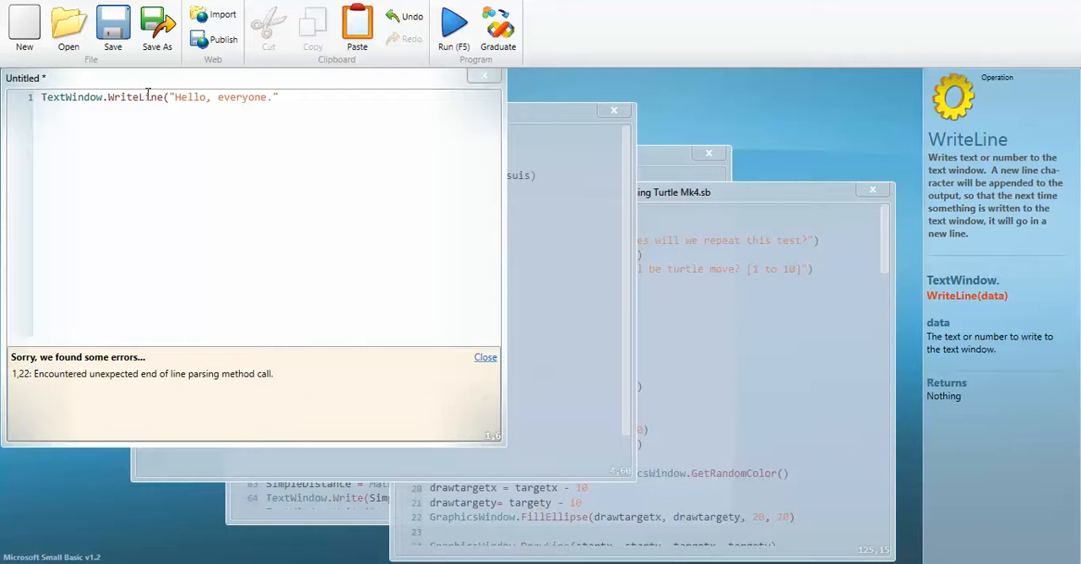
click(71, 96)
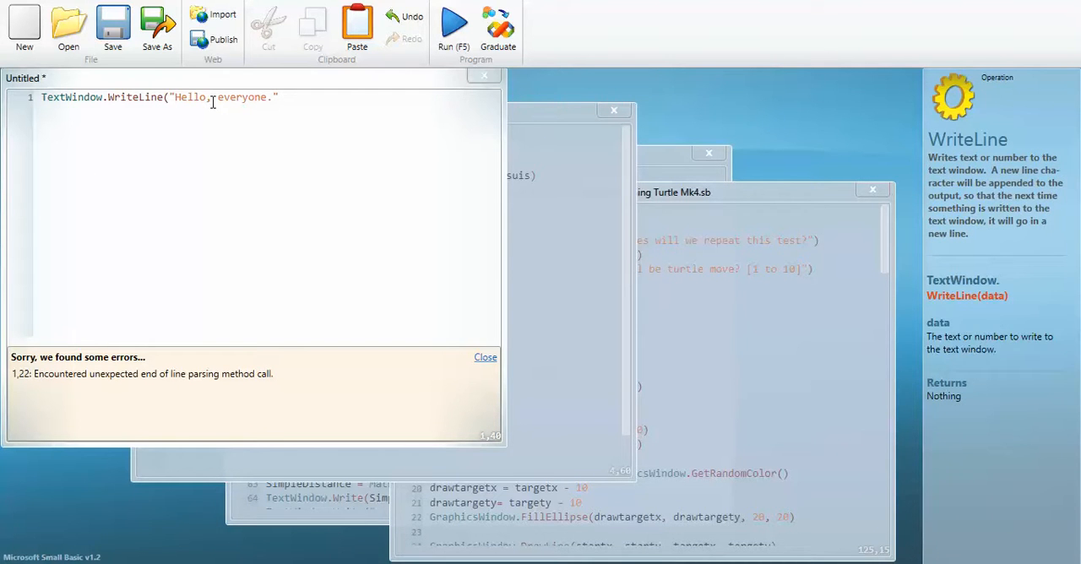
text())
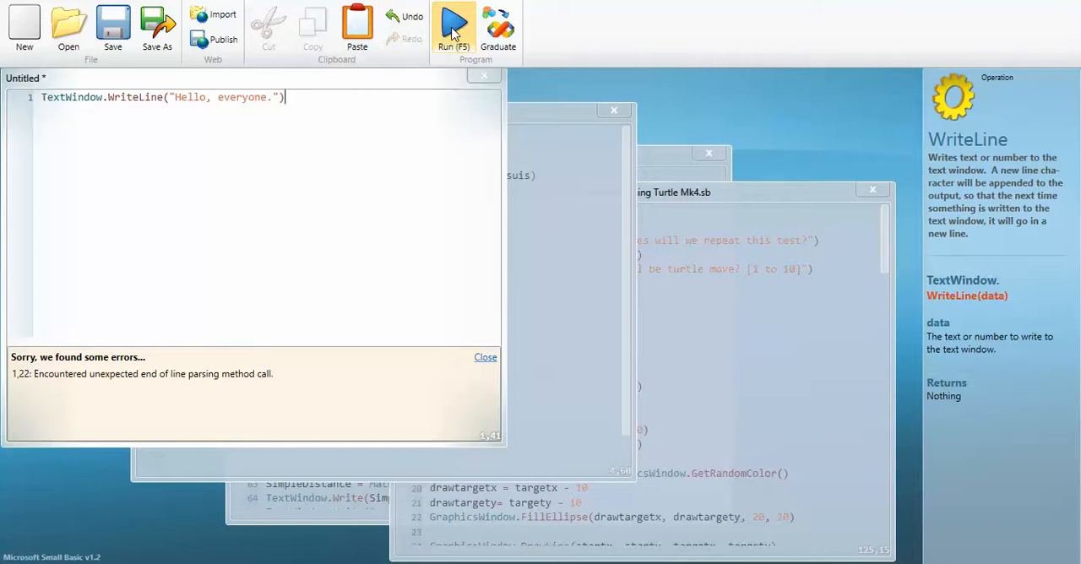
click(453, 25)
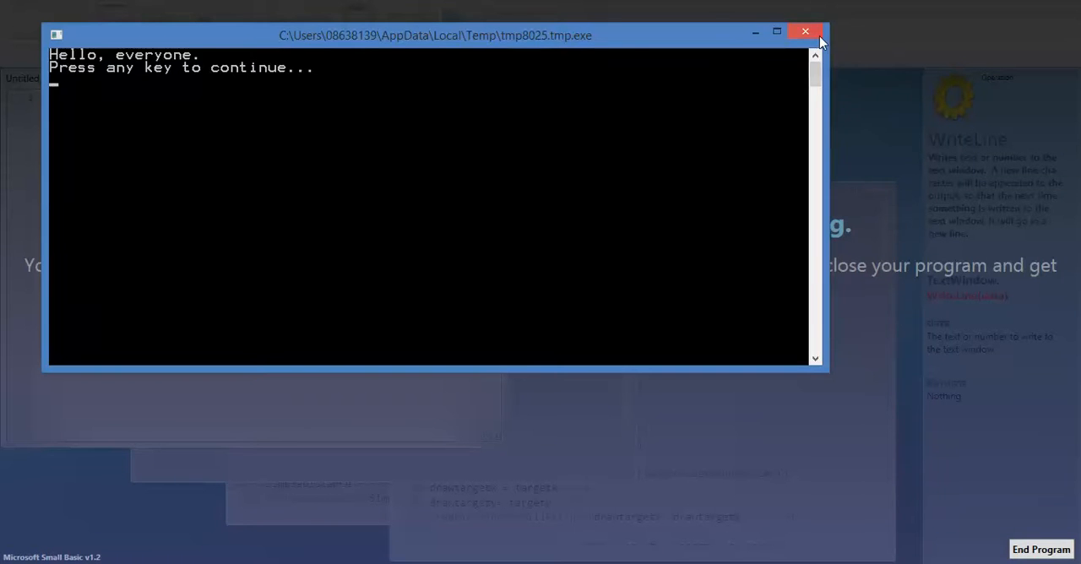
Close the Hello program's output window.
click(803, 31)
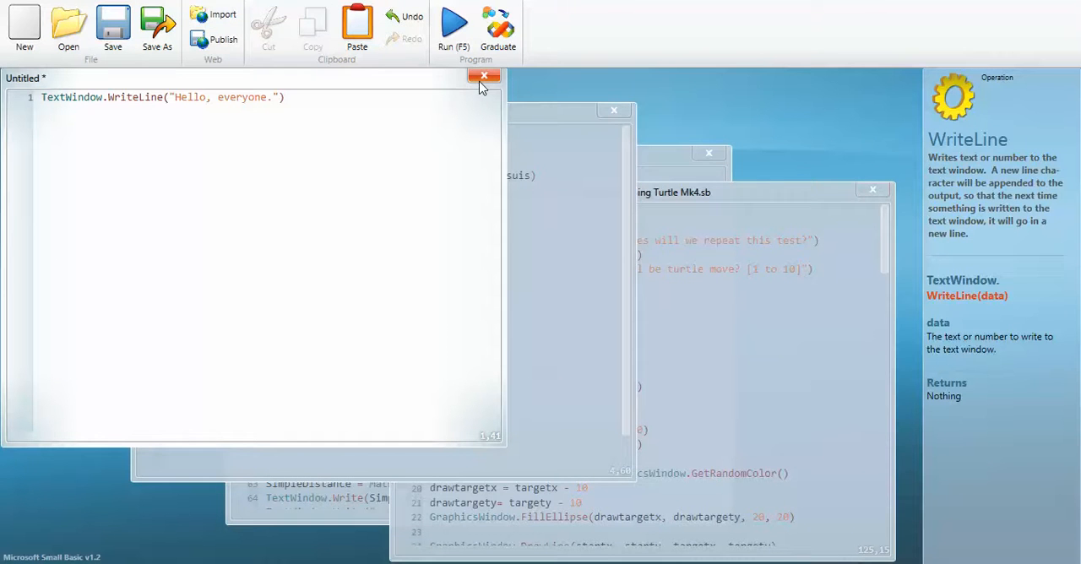
mouse_move(531, 207)
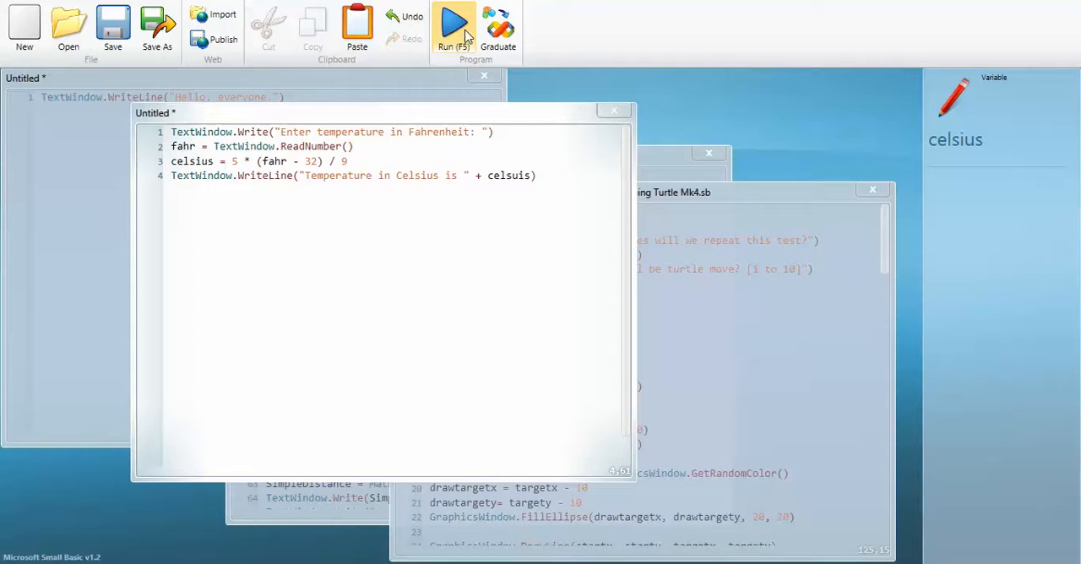
Run the converter, correct 'celsuis' to 'celsius', rerun it and enter 100.
click(453, 23)
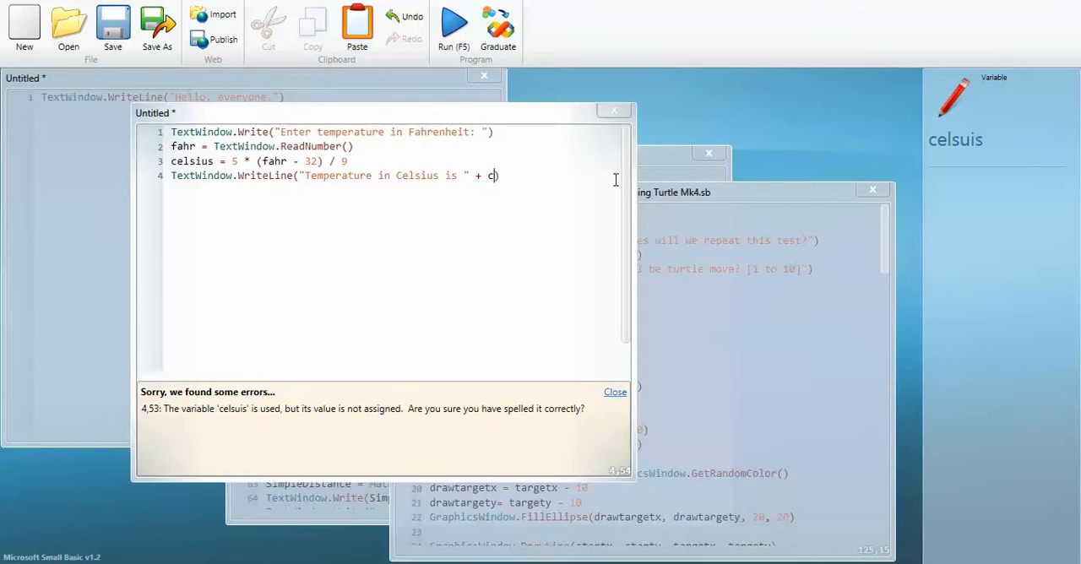
text(elsius)
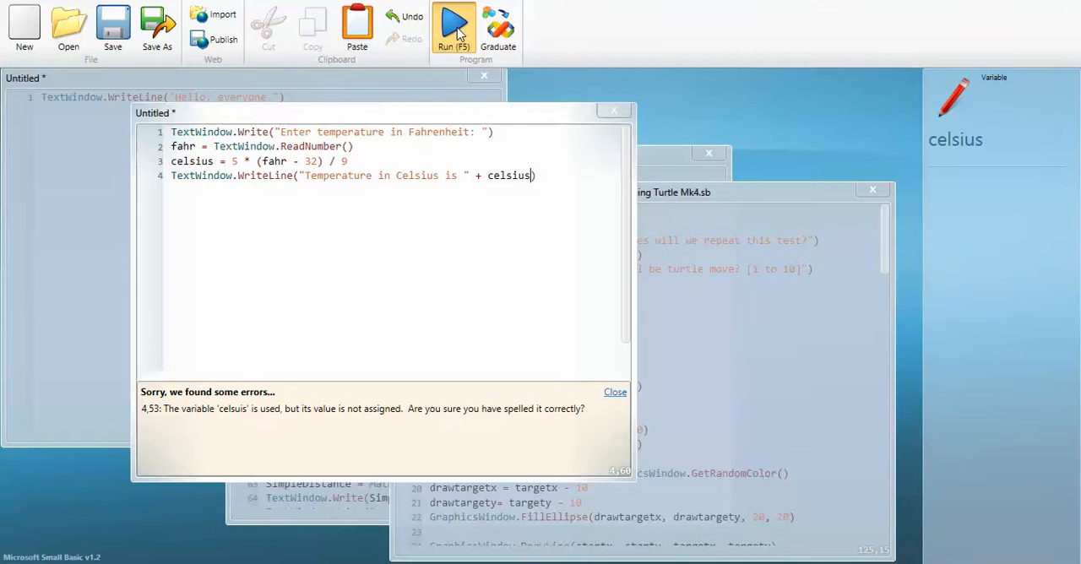
click(453, 28)
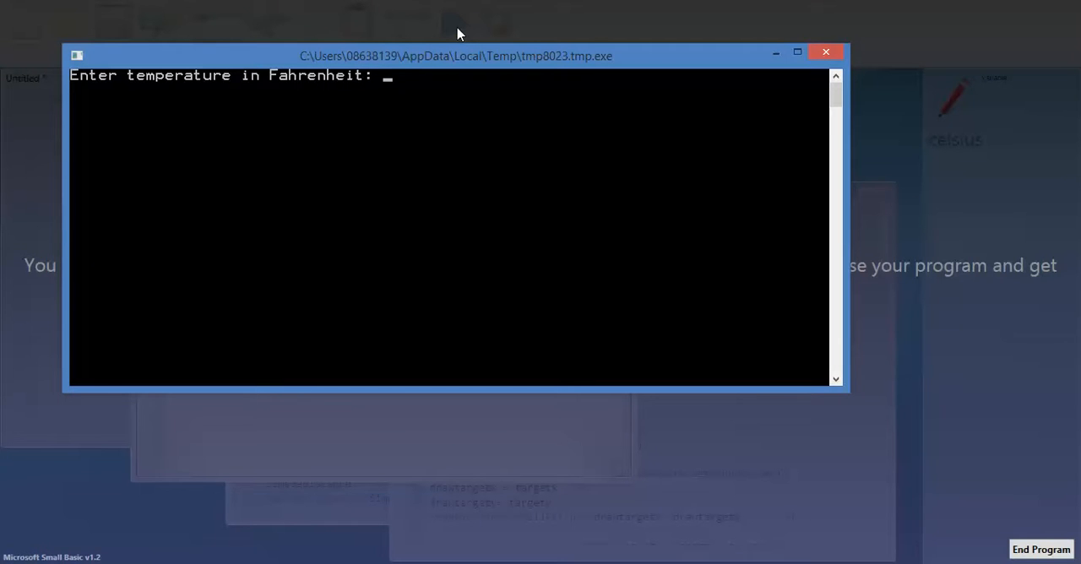
text(1)
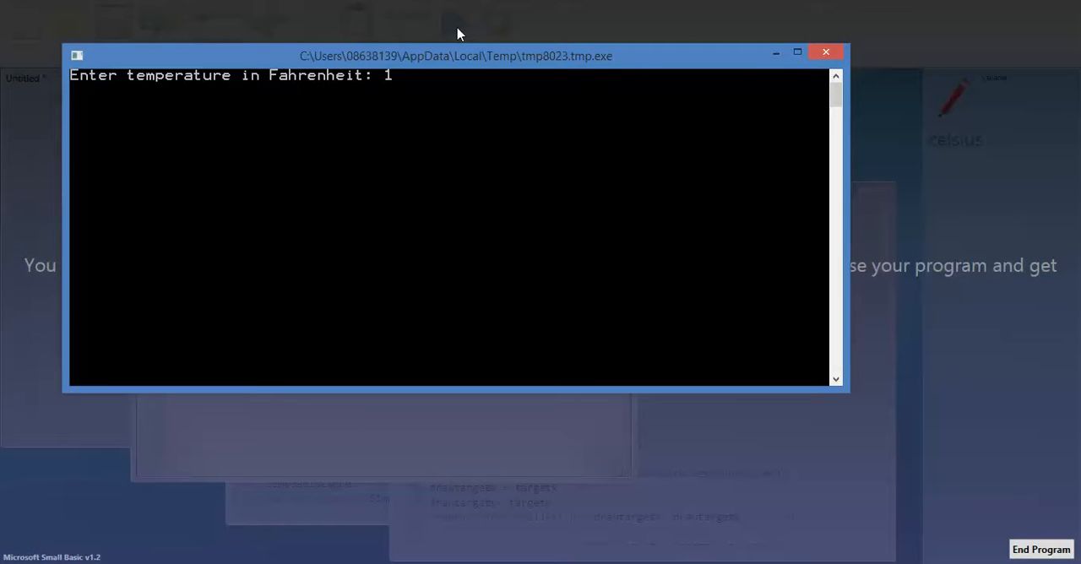
text(00)
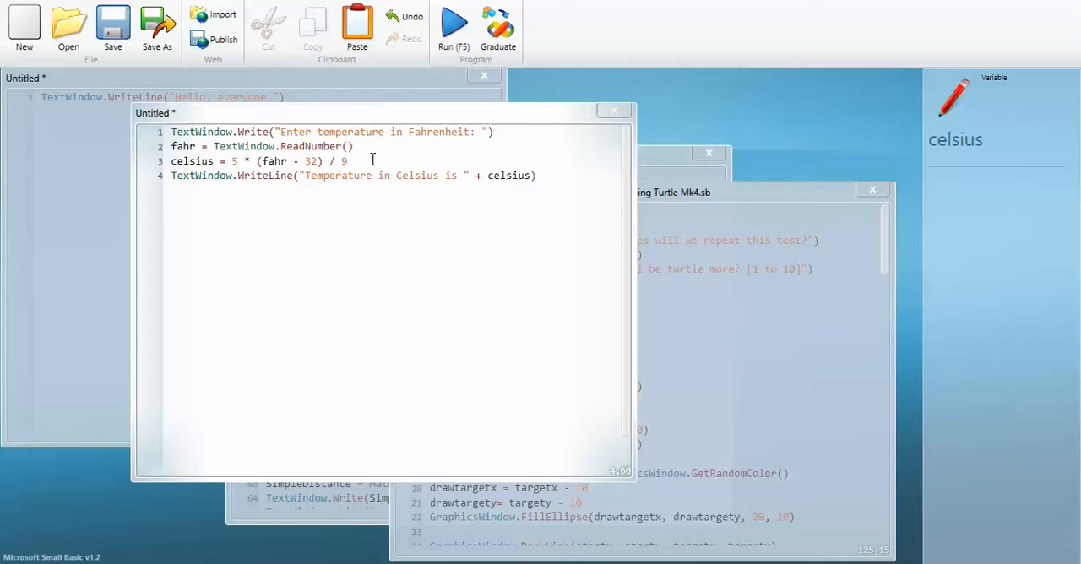
Put the cursor after the celsius calculation on line 3 to insert a blank line.
click(348, 161)
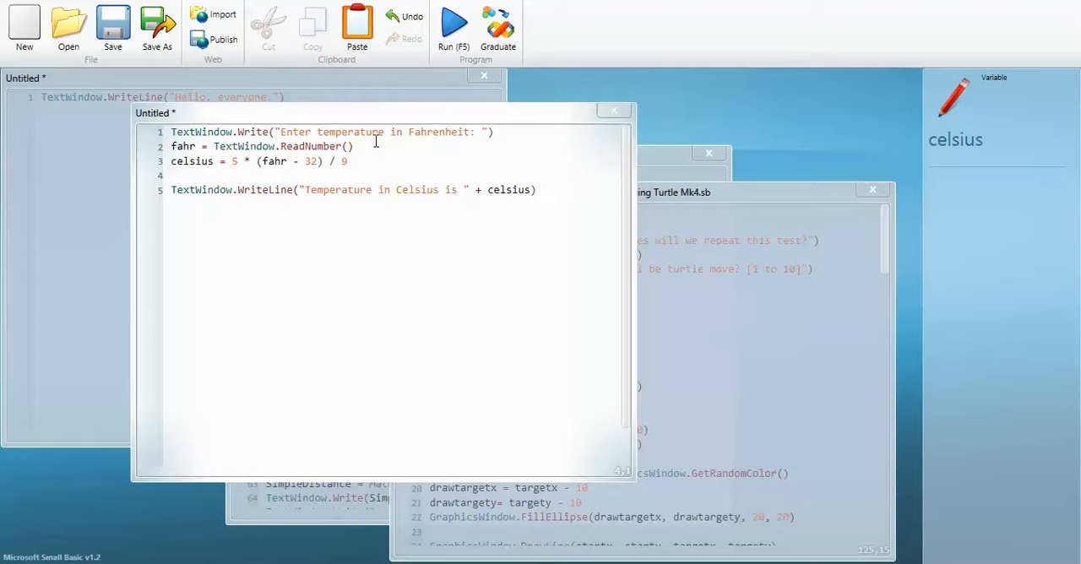
mouse_move(318, 184)
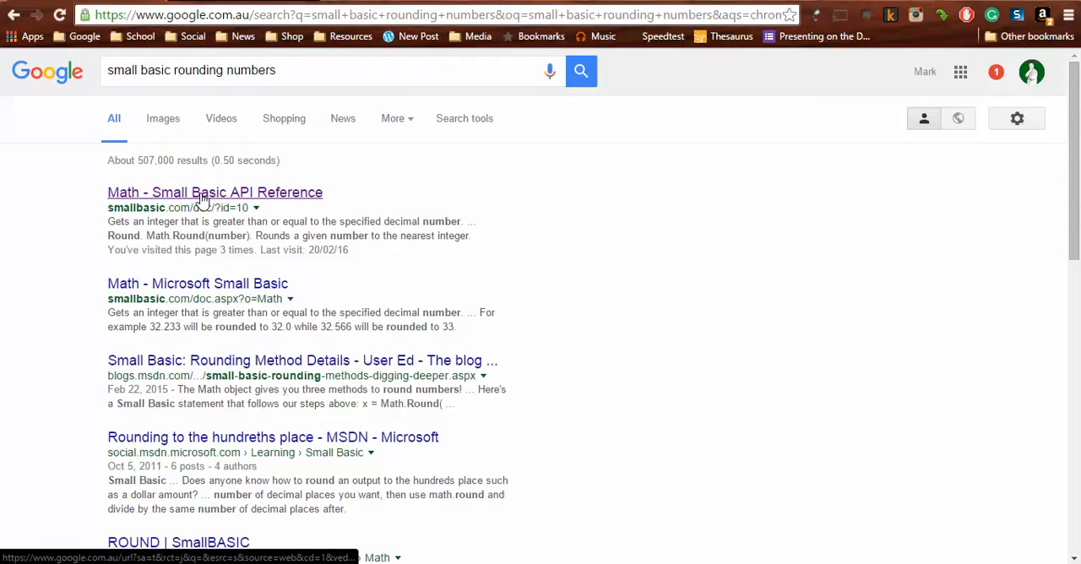
Open the 'Math - Small Basic API Reference' result and scroll to its methods.
click(214, 191)
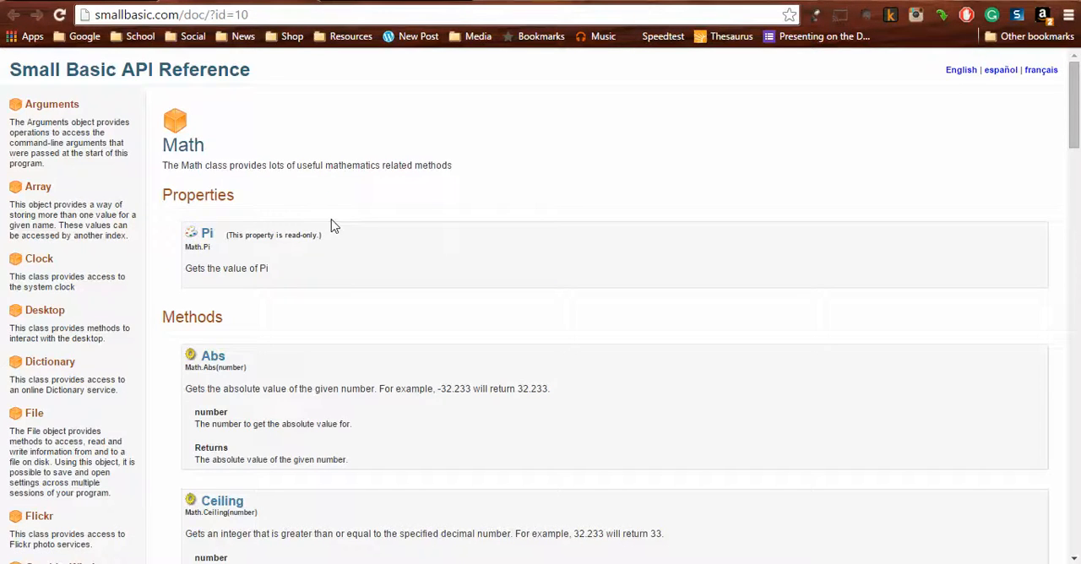
scroll(down, 3)
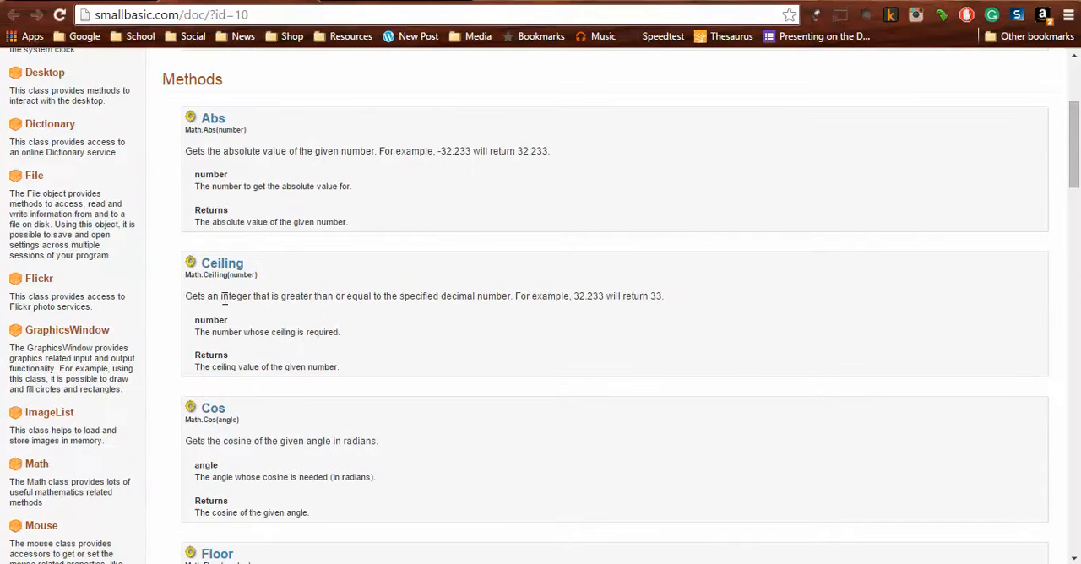
mouse_move(404, 294)
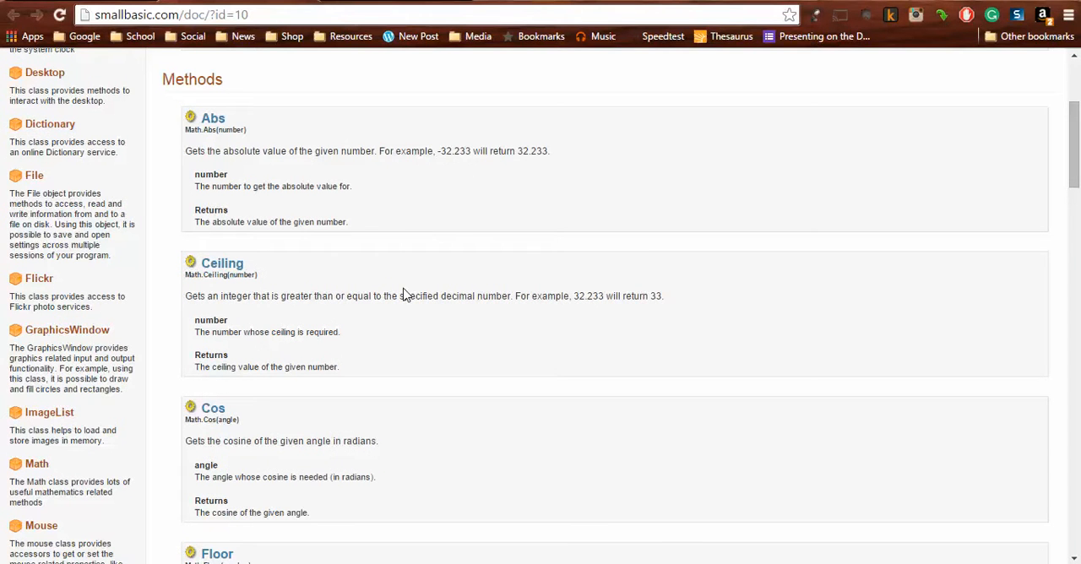
mouse_move(424, 295)
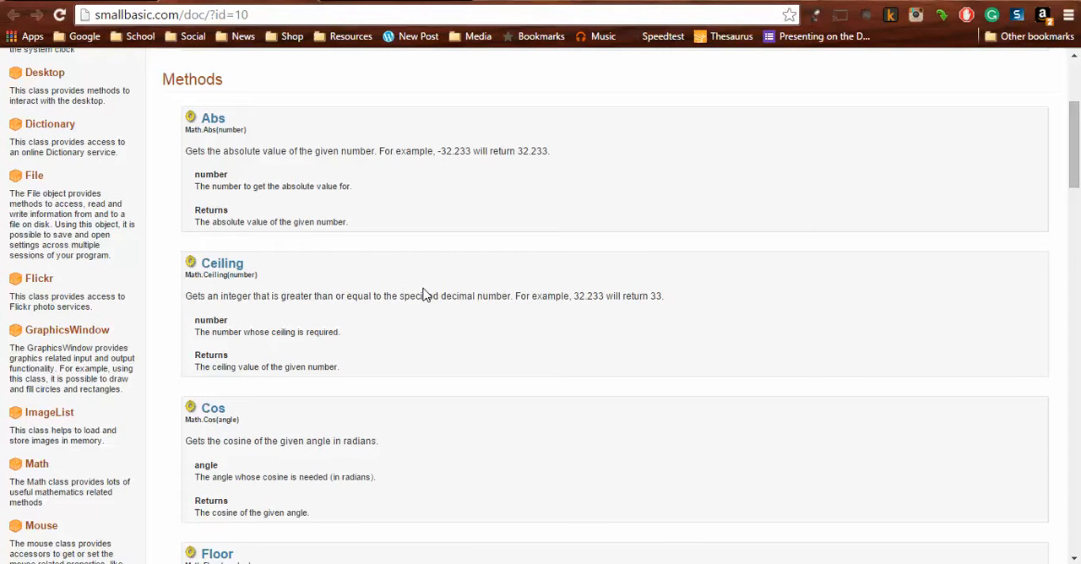
mouse_move(509, 321)
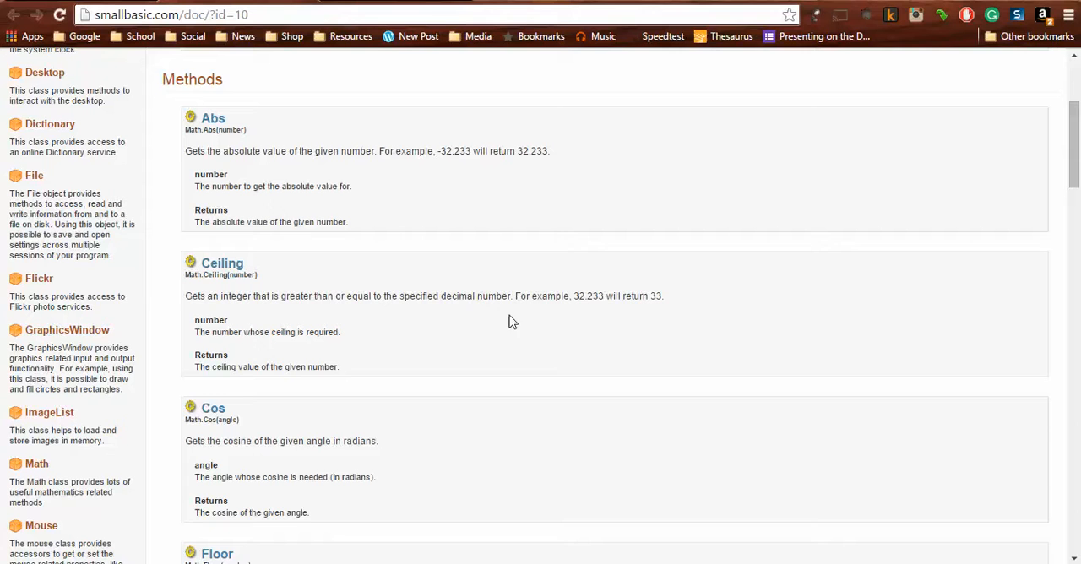
mouse_move(344, 357)
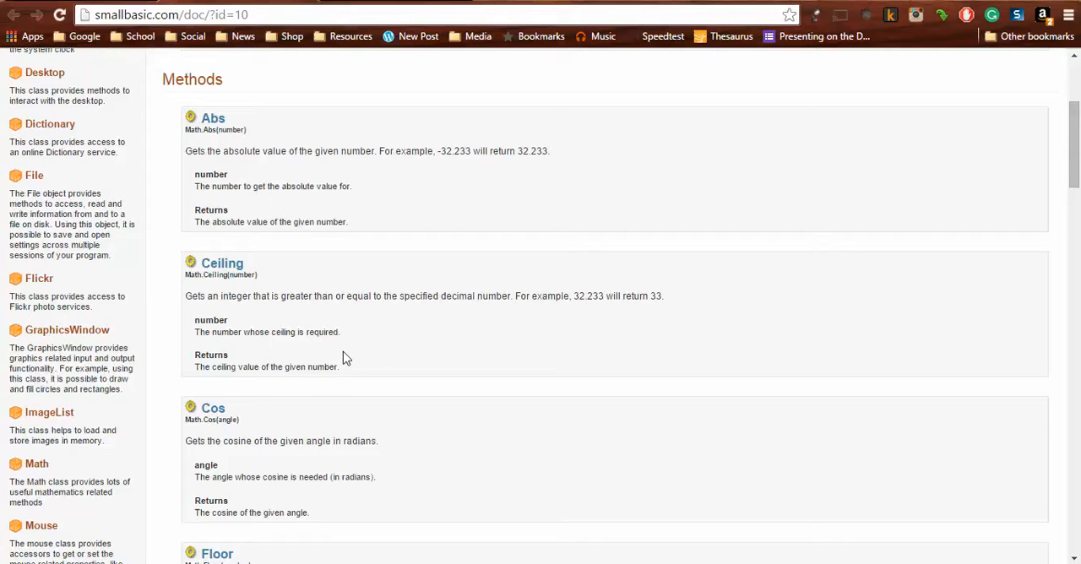
mouse_move(337, 357)
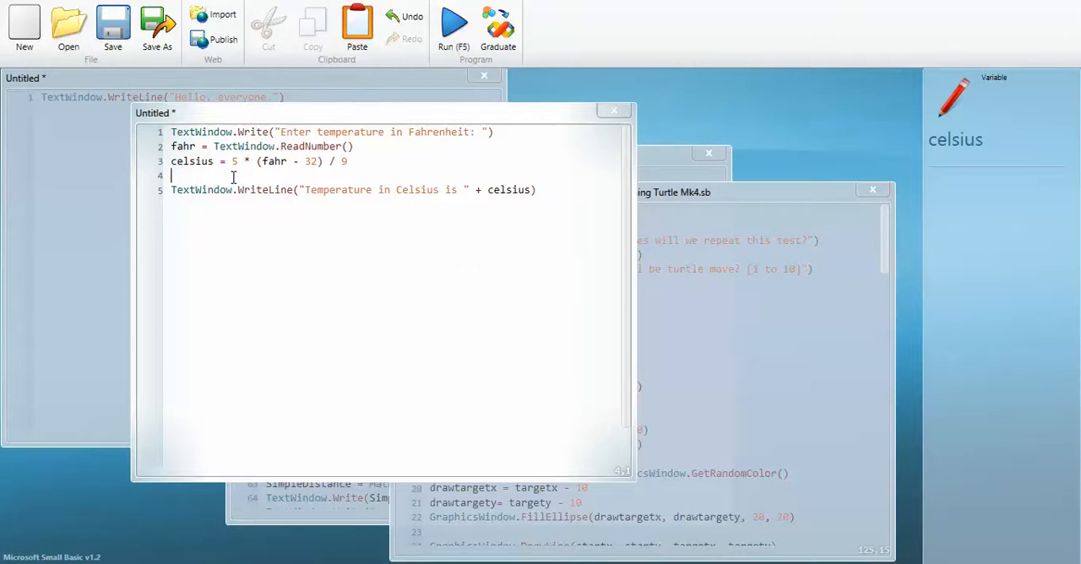
Add RoundedCelsius = Math.Ceiling(celsius) to the converter and run it.
text(Rounde)
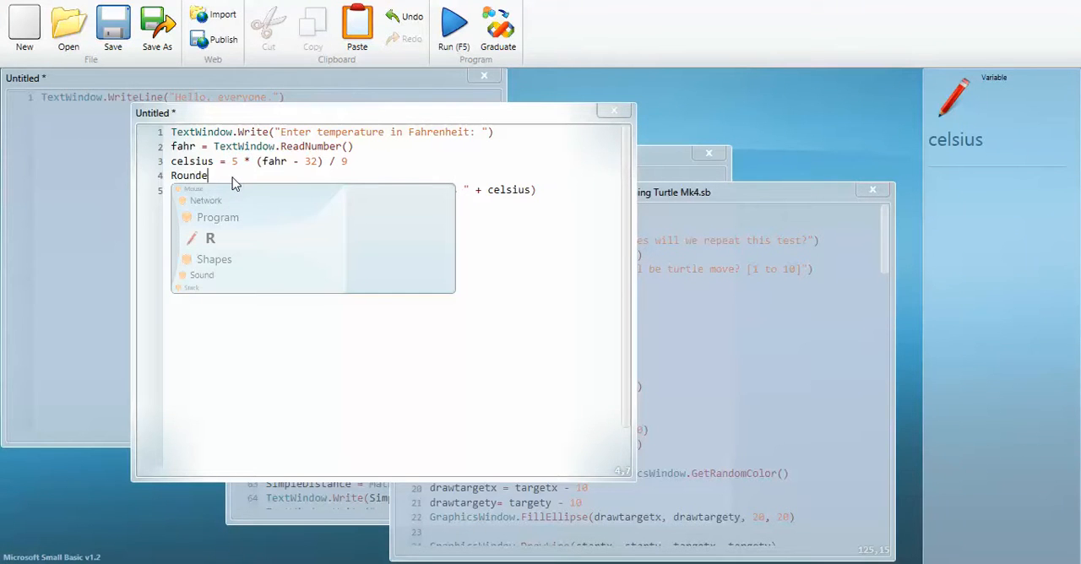
text(dC)
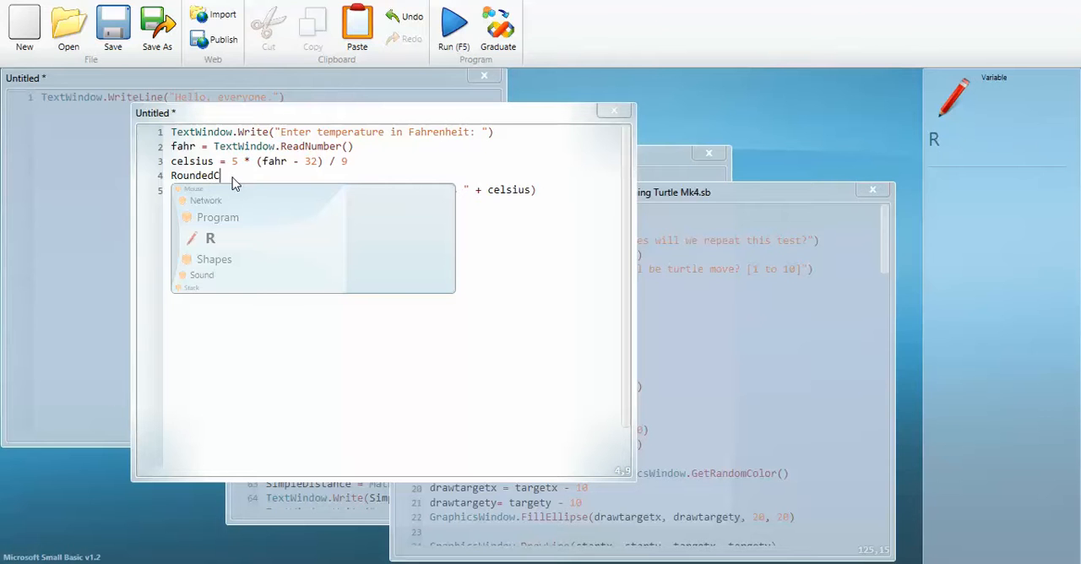
text(elsius =)
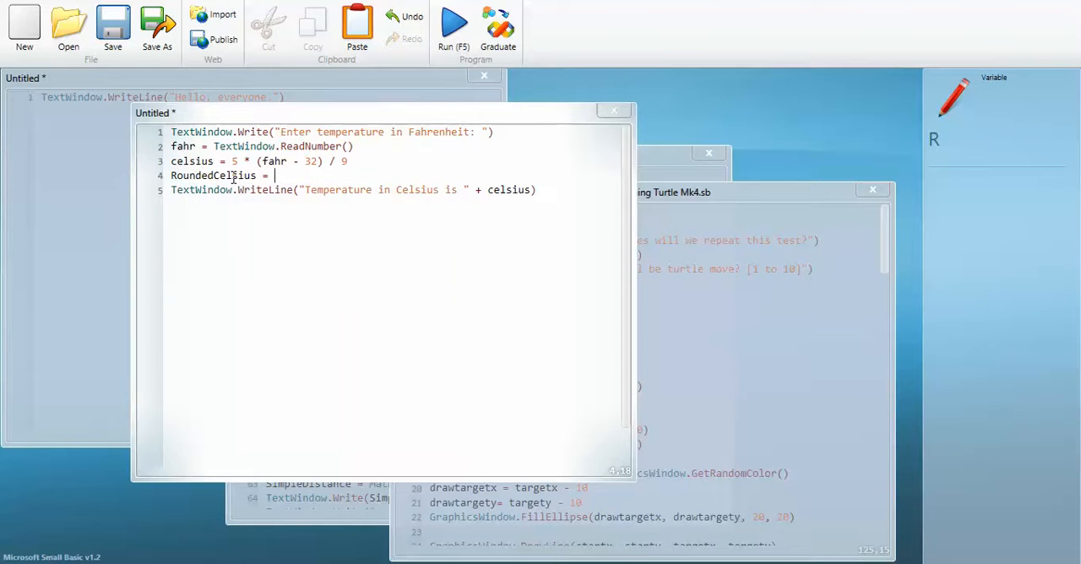
text(cel)
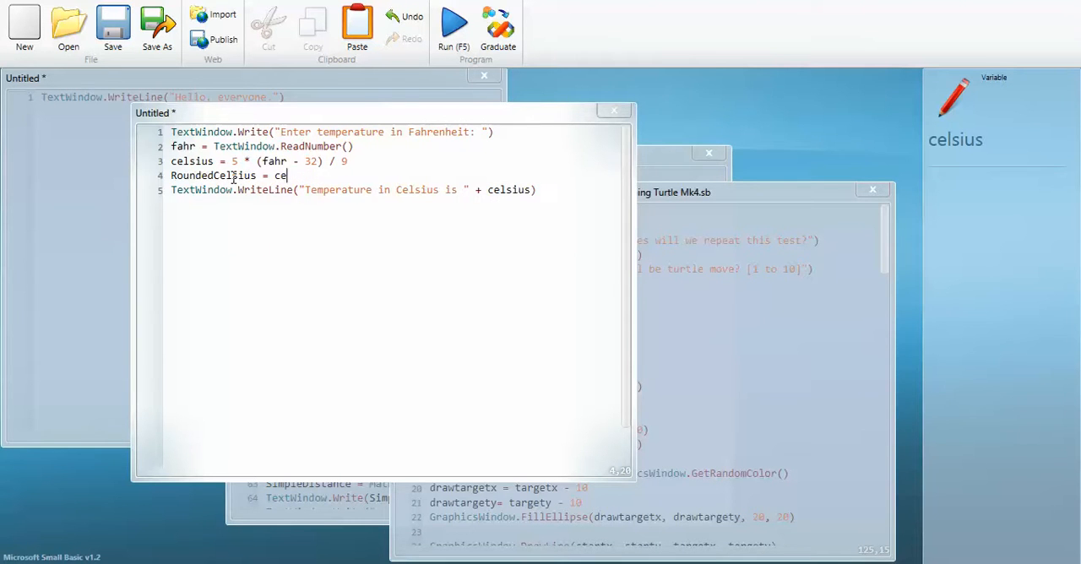
text(Math.Ceiling(number))
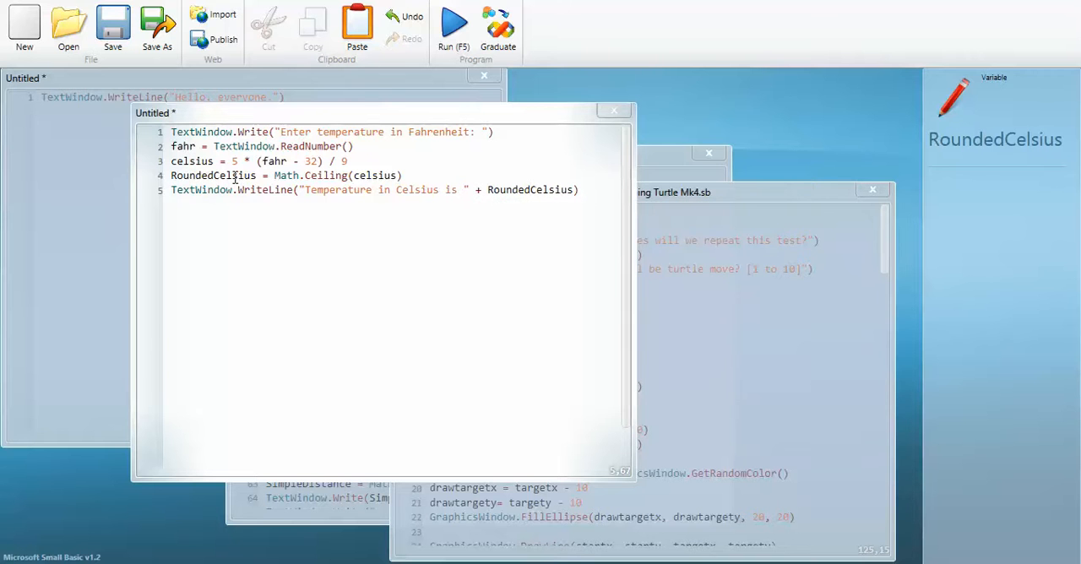
click(453, 26)
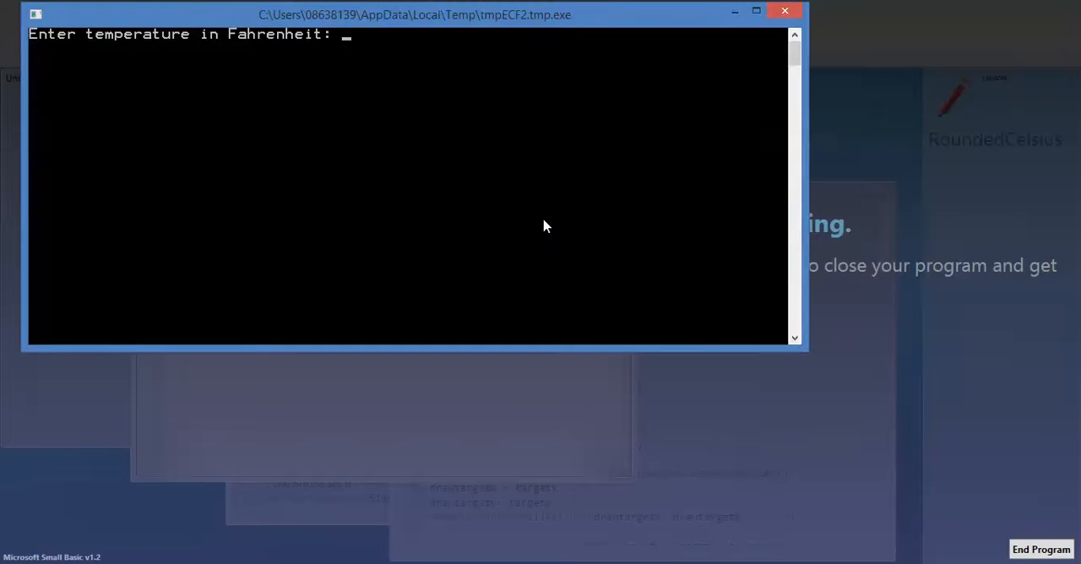
Enter 100 as the Fahrenheit temperature at the converter's prompt.
text(100)
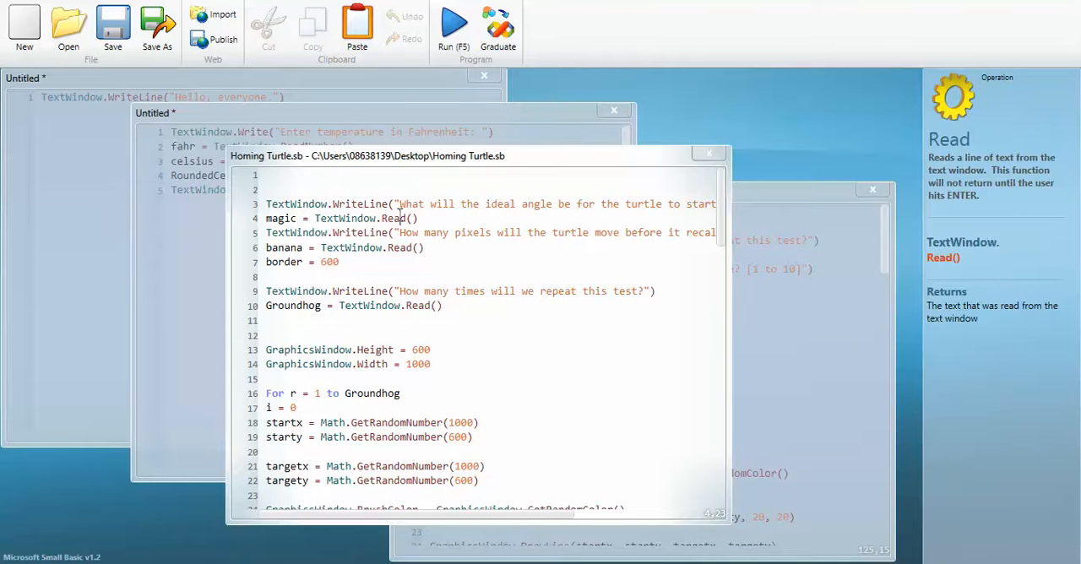
mouse_move(492, 319)
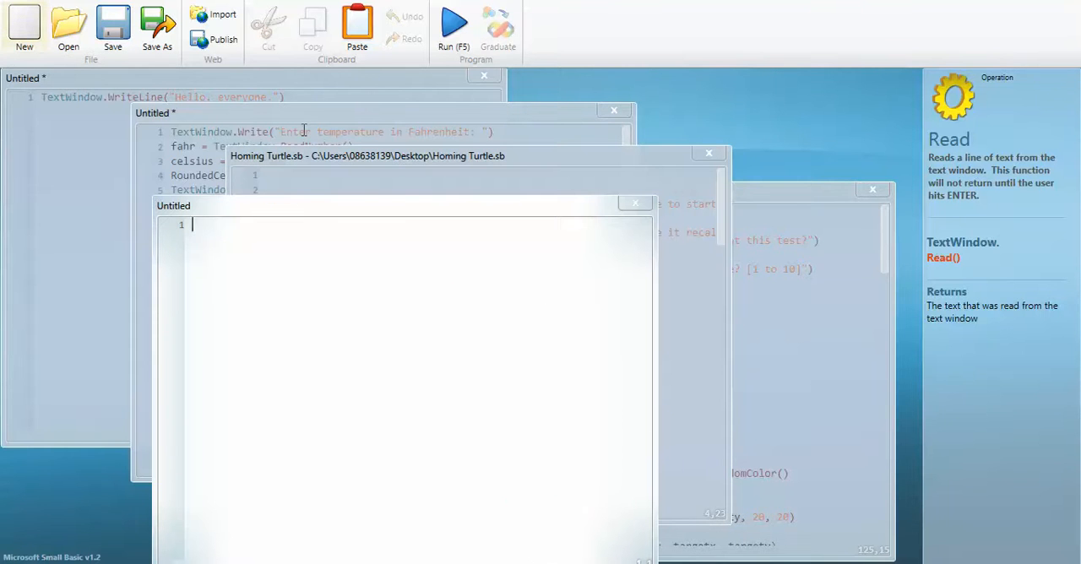
Write Turtle.Show() in the new program, completing Show with IntelliSense.
text(Tut)
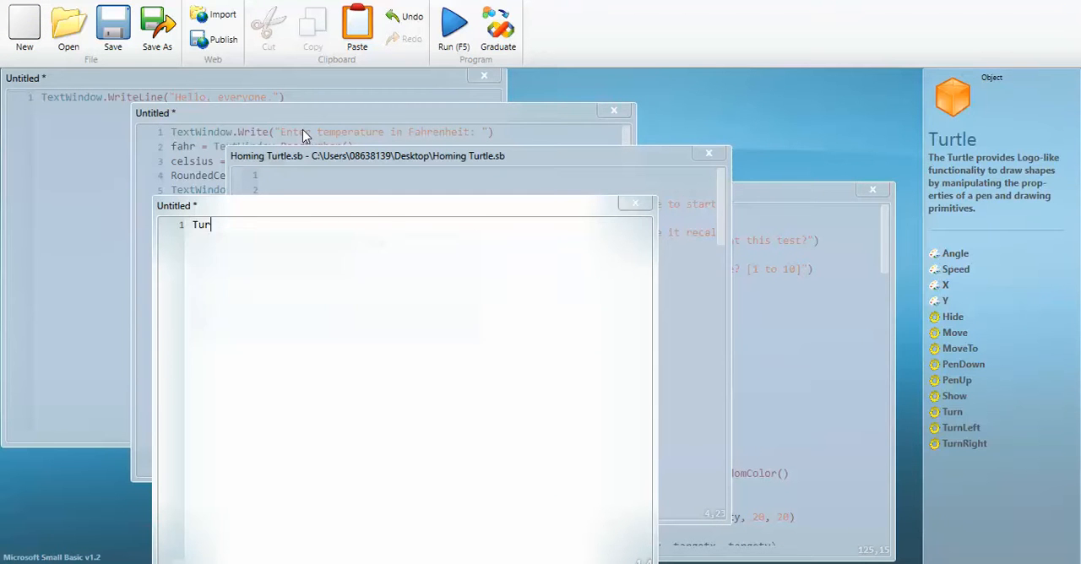
text(r)
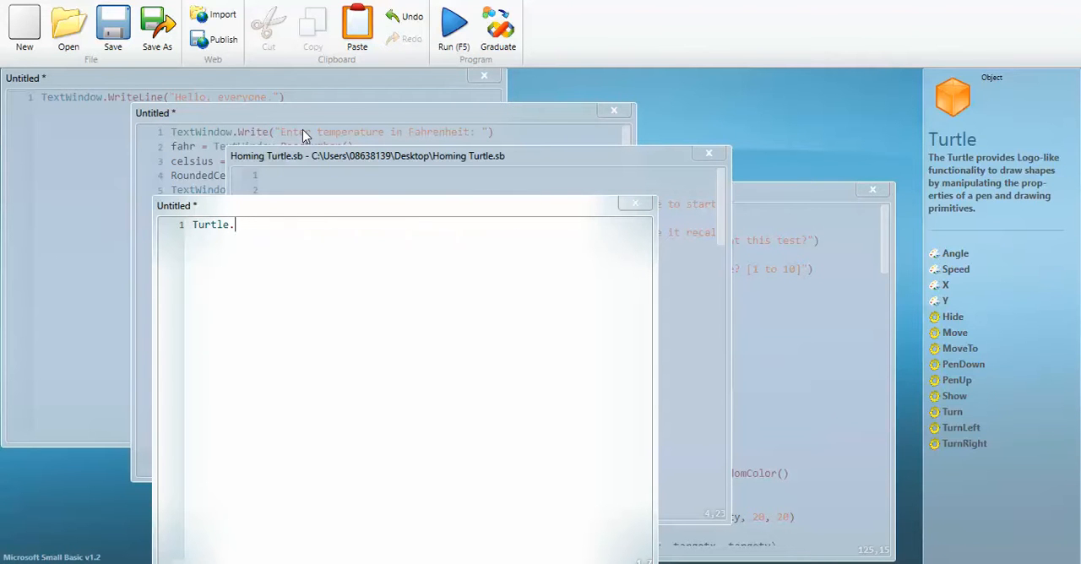
text(Show()
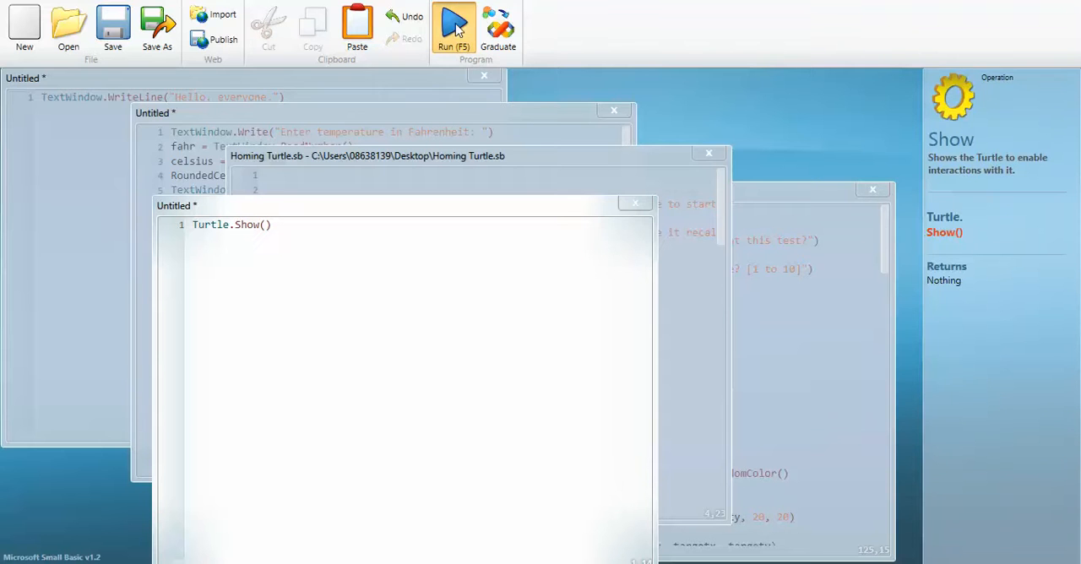
Run the Turtle.Show program and close the graphics window showing the turtle.
click(453, 26)
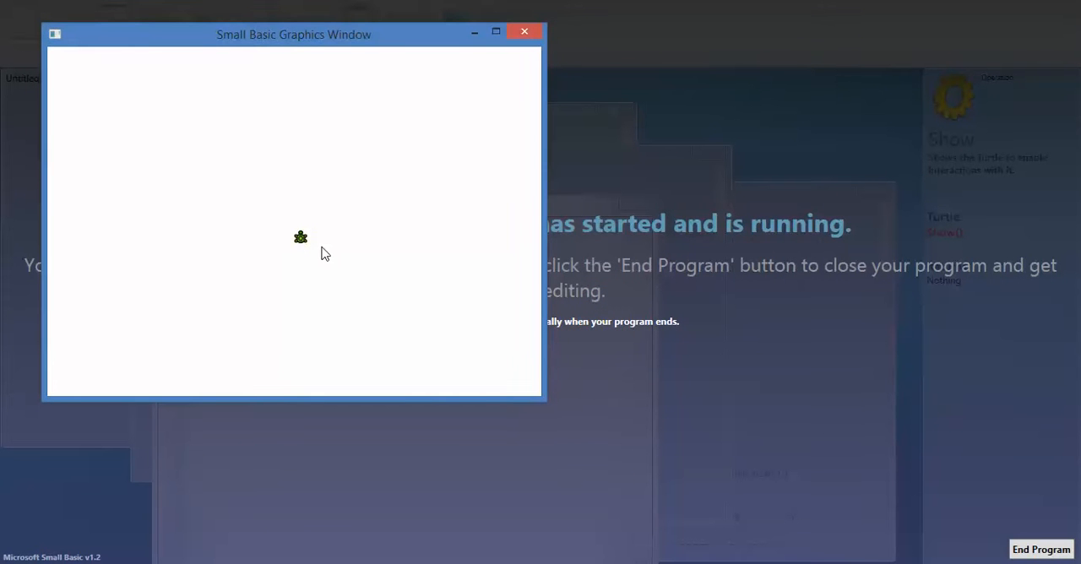
mouse_move(367, 227)
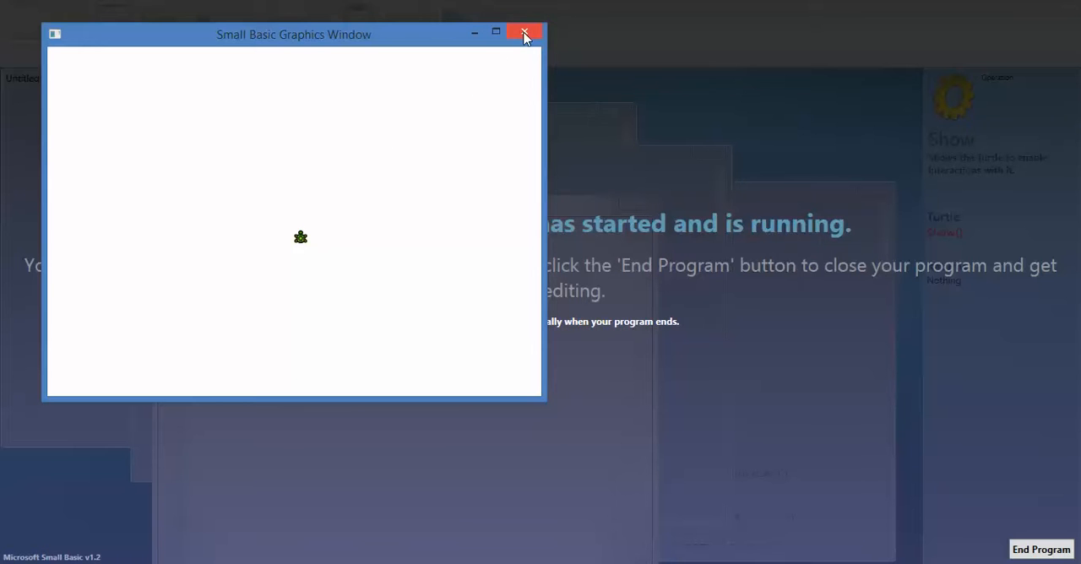
mouse_move(524, 34)
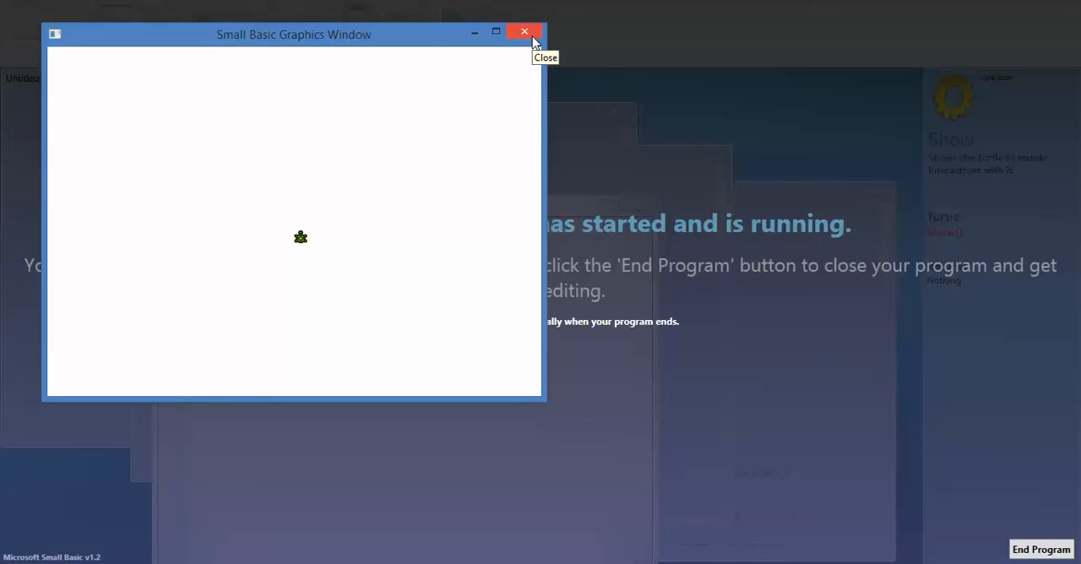
click(524, 31)
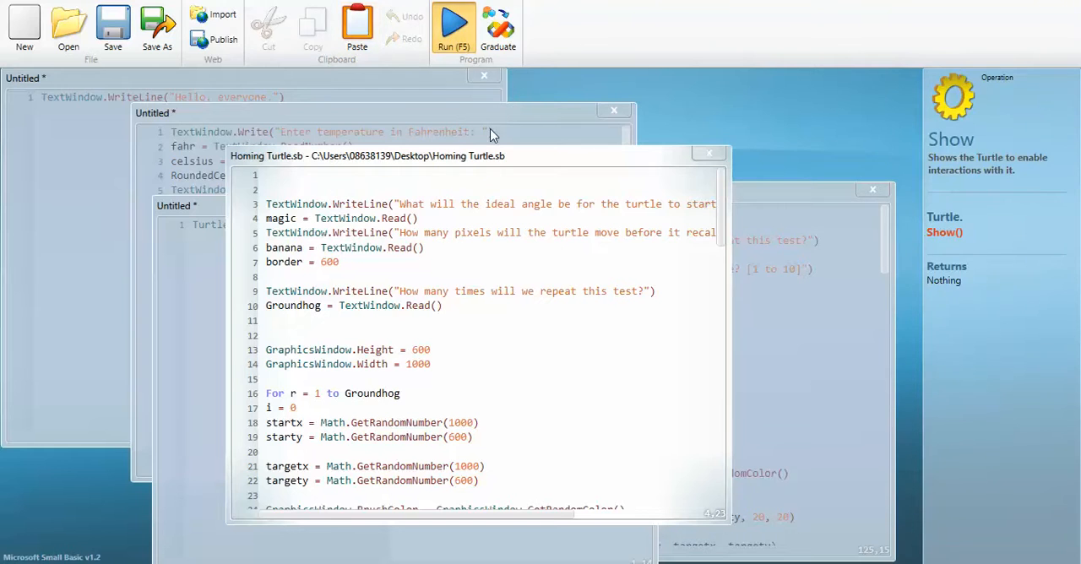
Run Homing Turtle.sb, answering angle 90 and 10 pixels before recalculating.
click(453, 24)
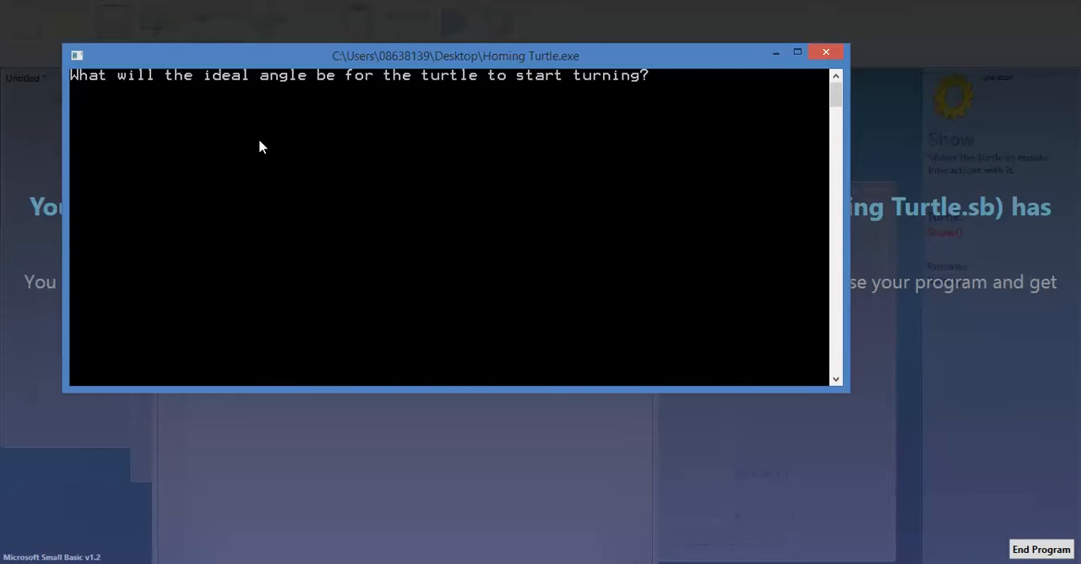
text(90)
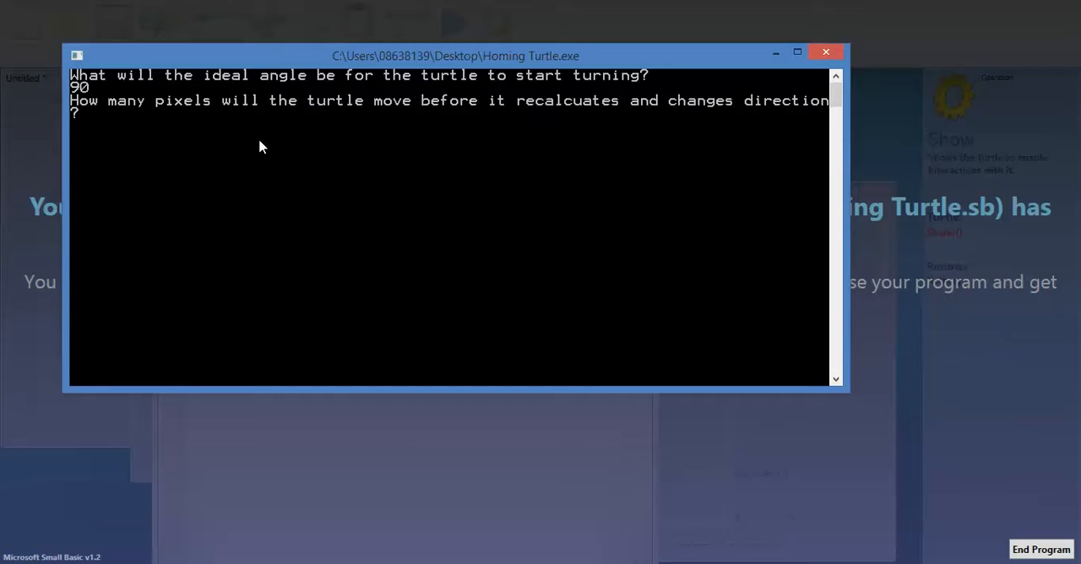
text(10)
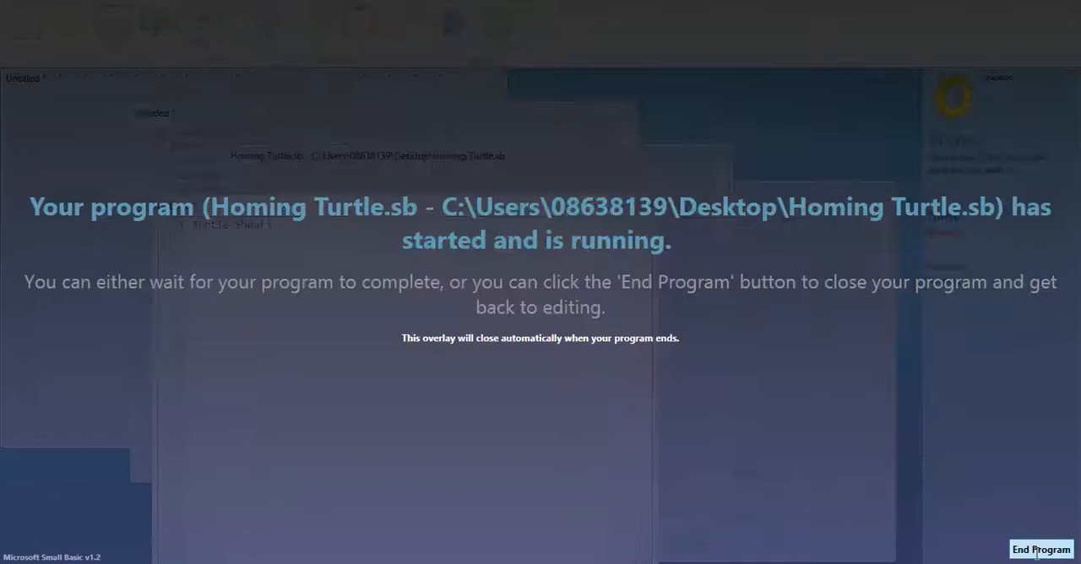
End the Homing Turtle run, then review Mk4's ReadNumber code by scrolling down.
click(1041, 549)
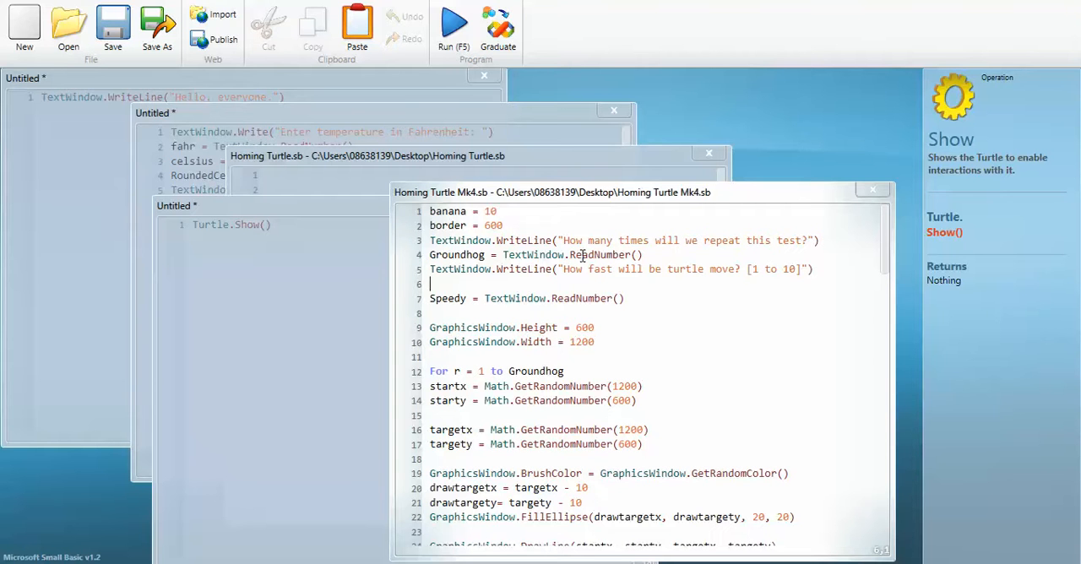
click(583, 255)
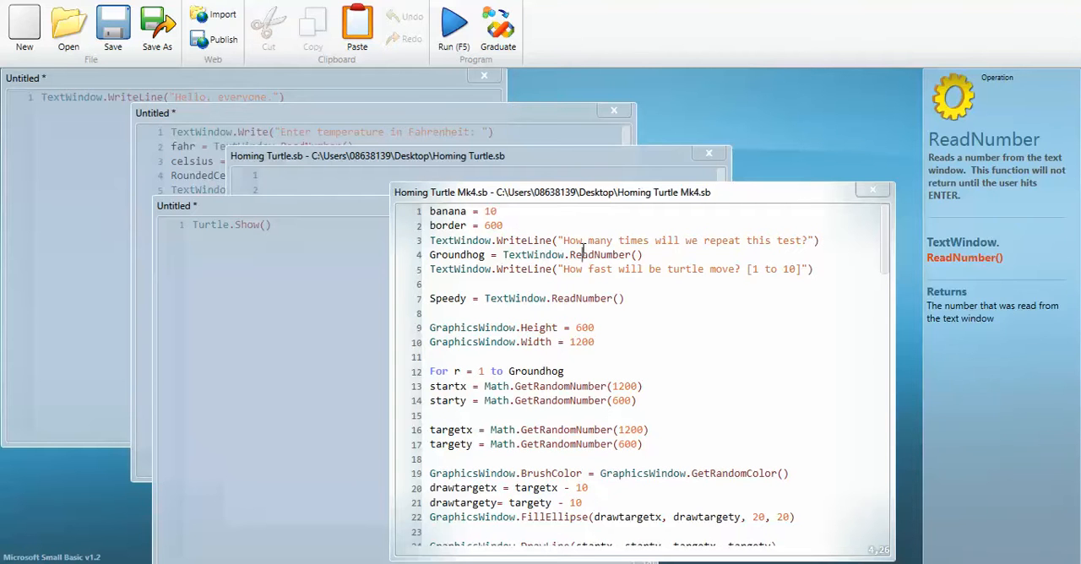
scroll(down, 3)
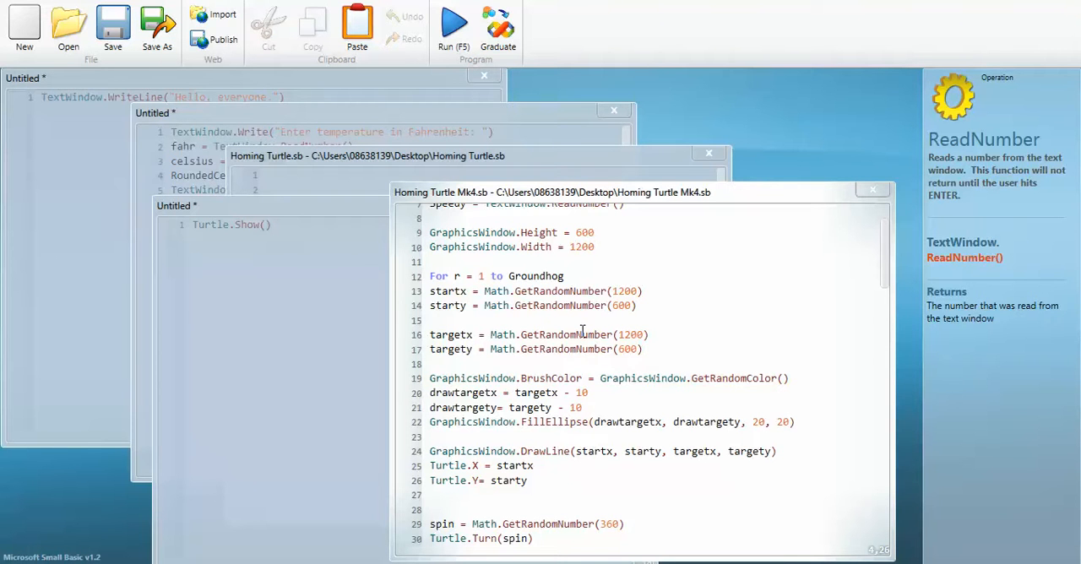
mouse_move(561, 395)
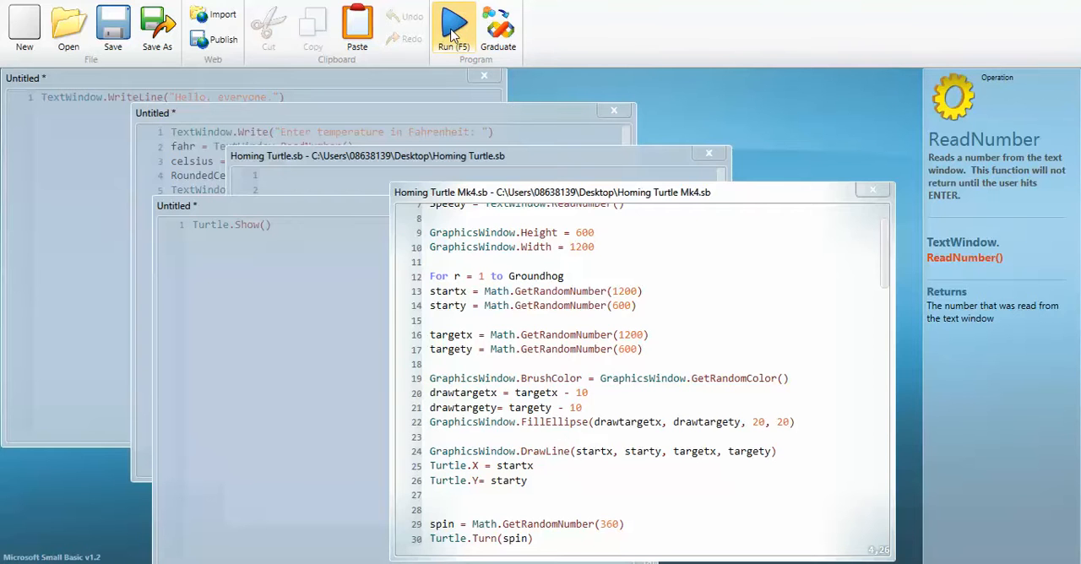
Run Homing Turtle Mk4 with repeat count 5 and speed 10.
click(453, 26)
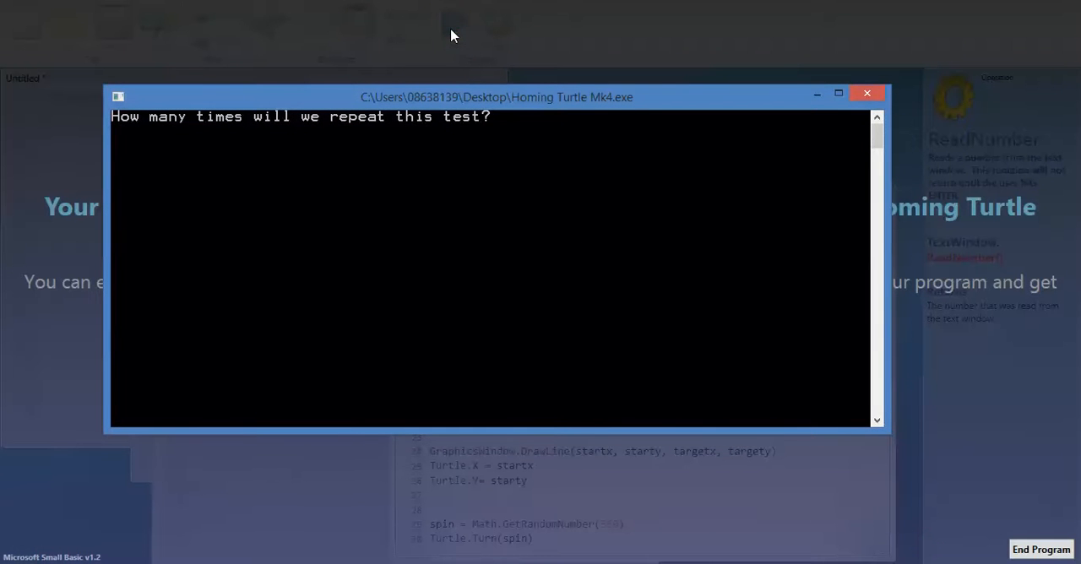
mouse_move(524, 85)
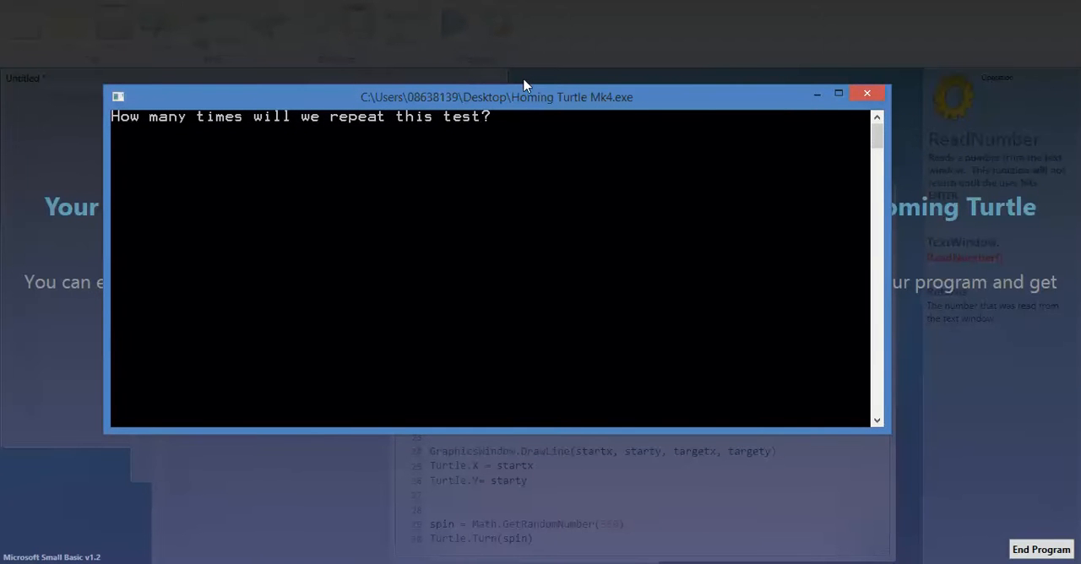
text(5)
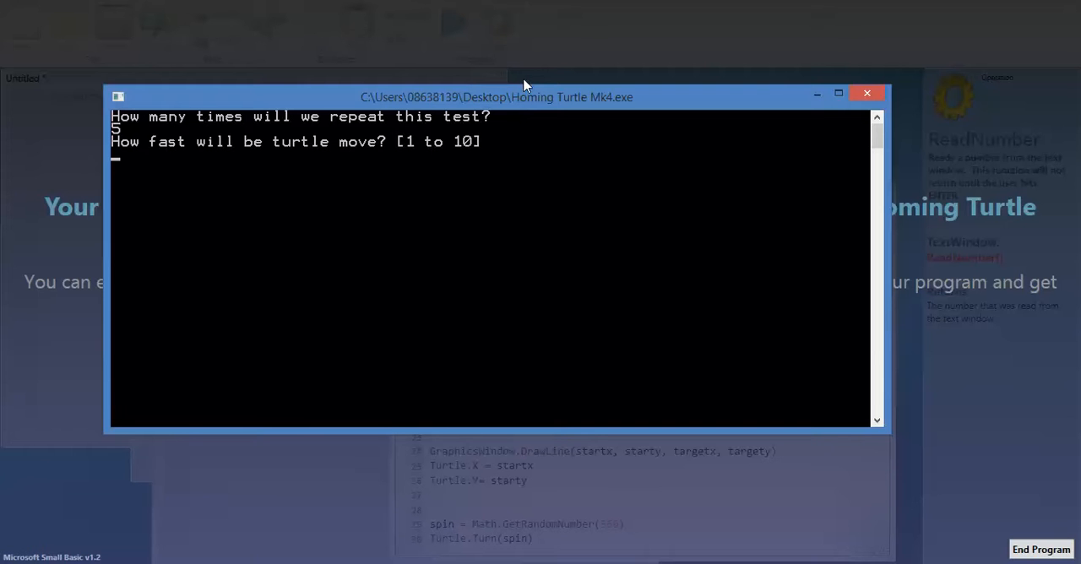
text(10)
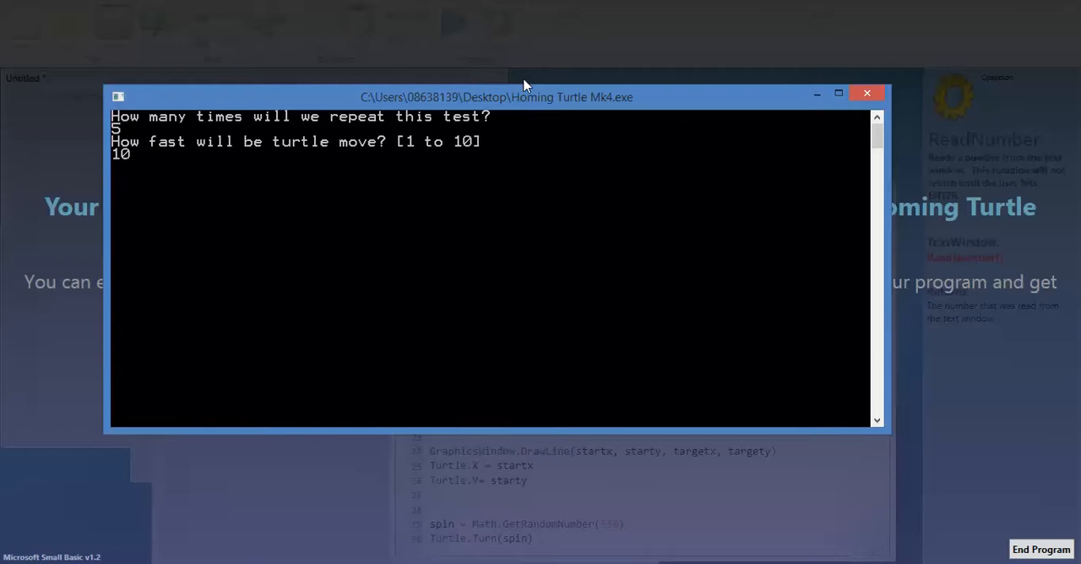